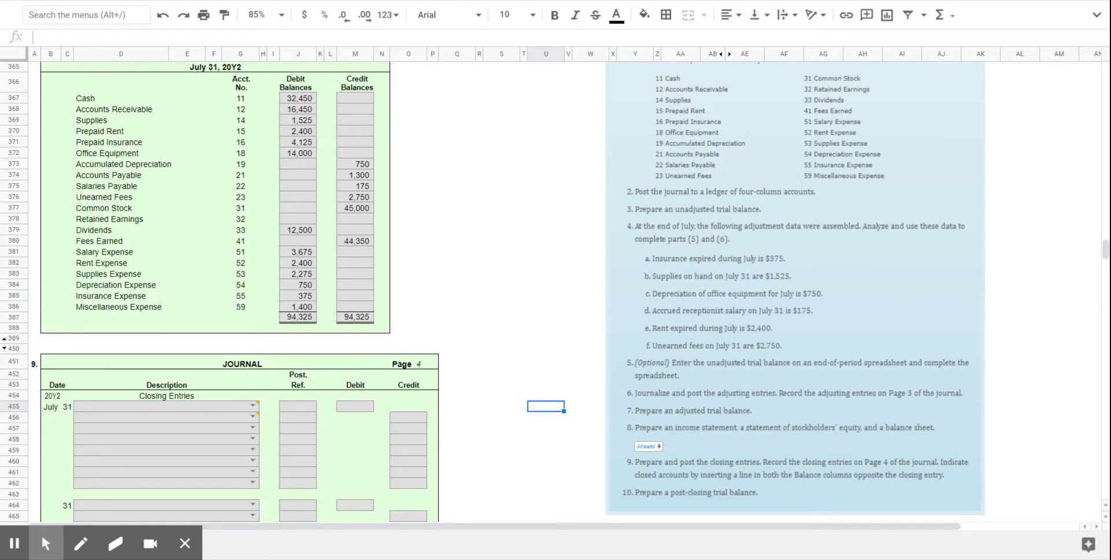
mouse_move(403, 305)
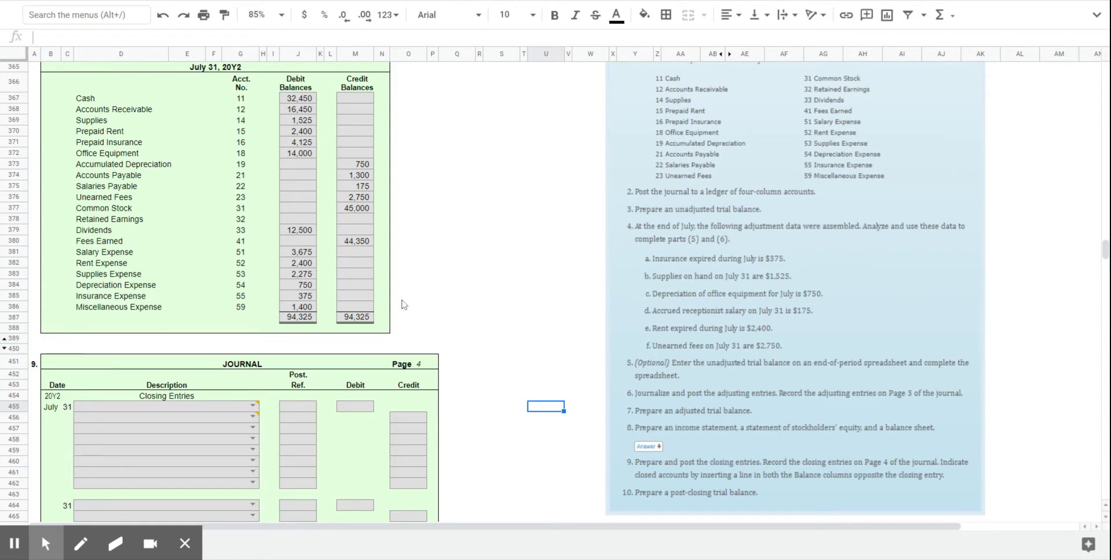
mouse_move(466, 285)
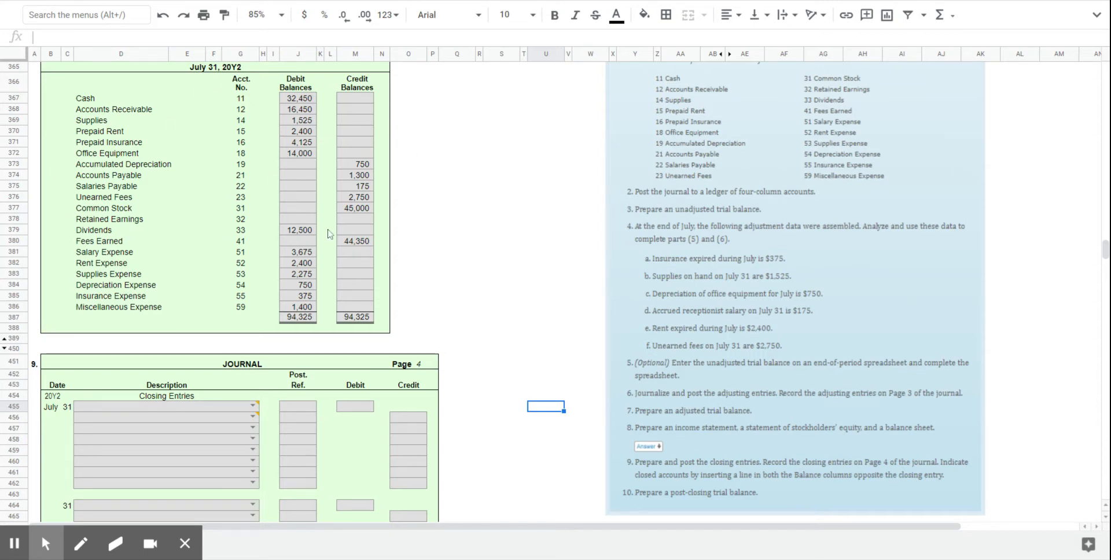
mouse_move(454, 300)
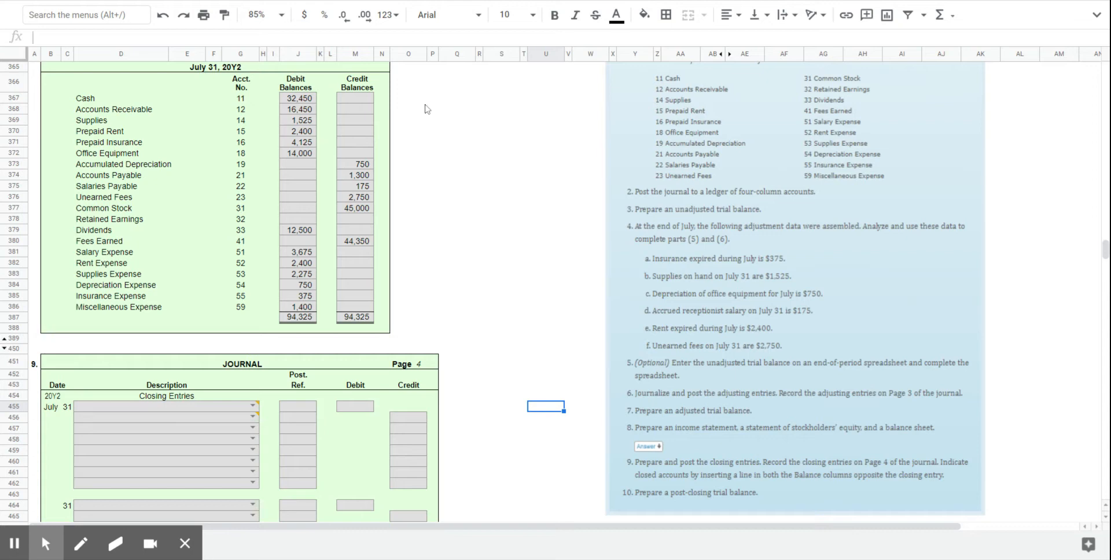
mouse_move(257, 106)
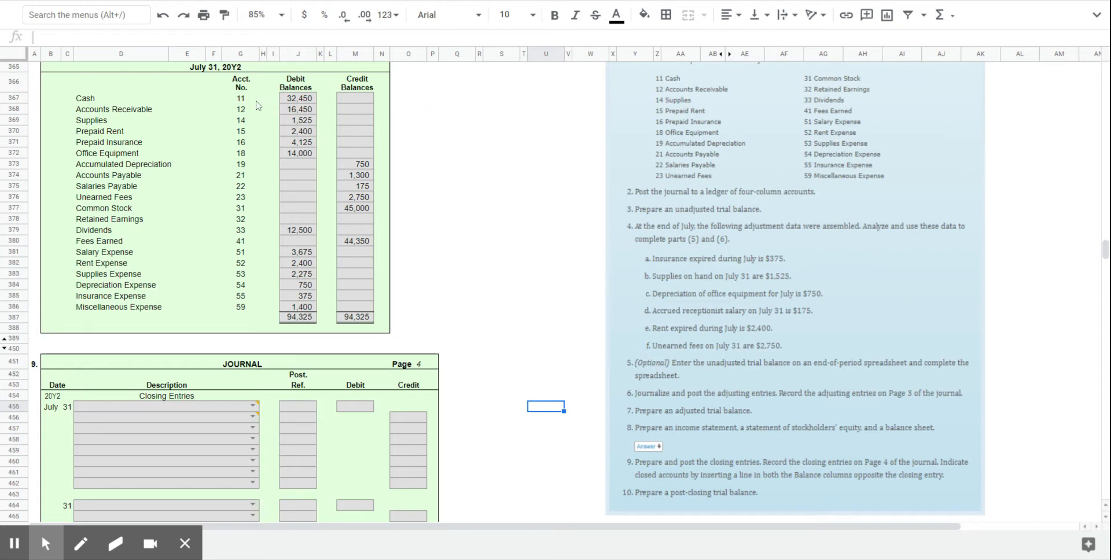
mouse_move(249, 236)
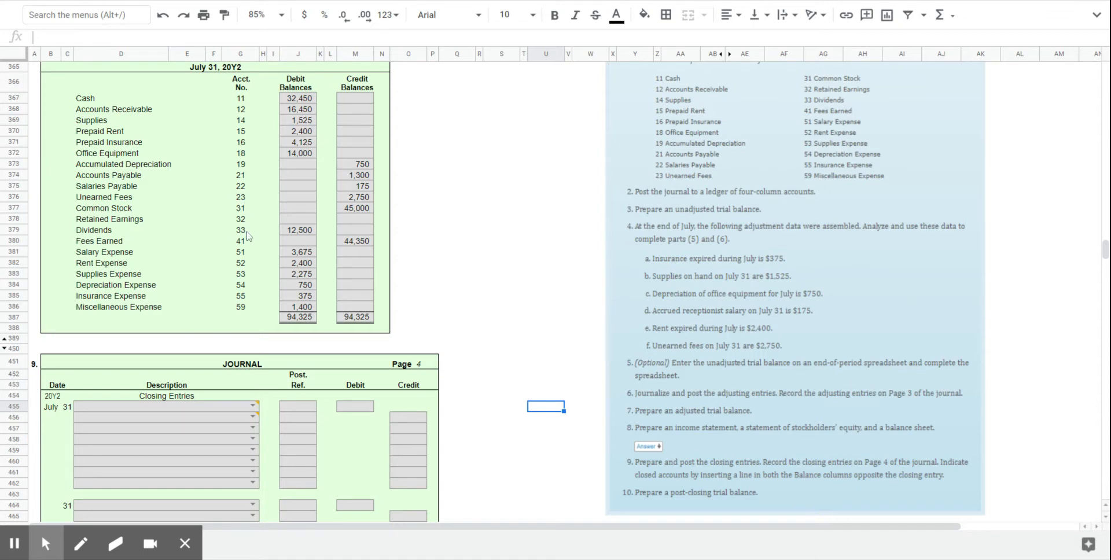
mouse_move(207, 238)
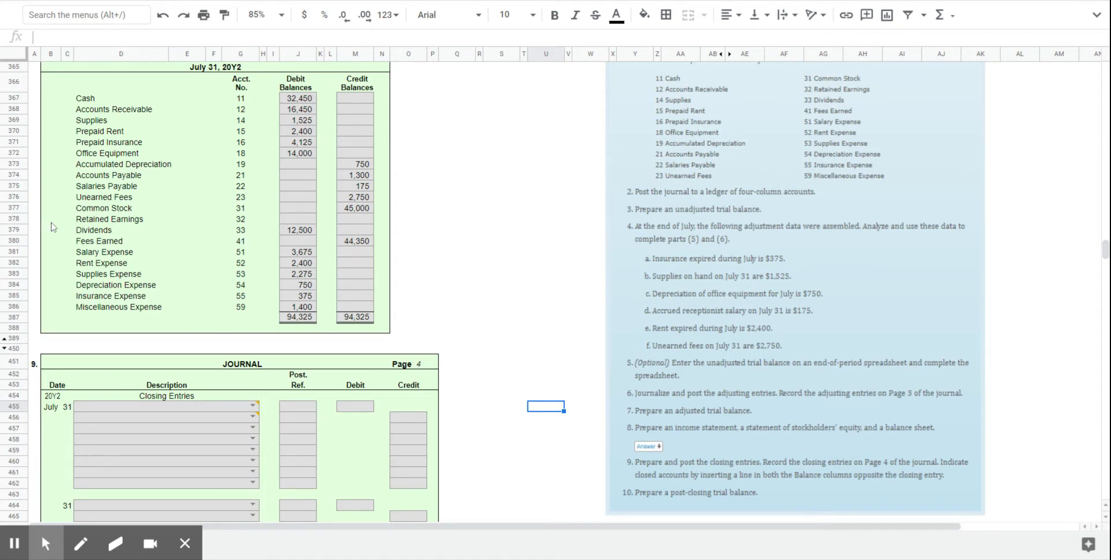
mouse_move(111, 233)
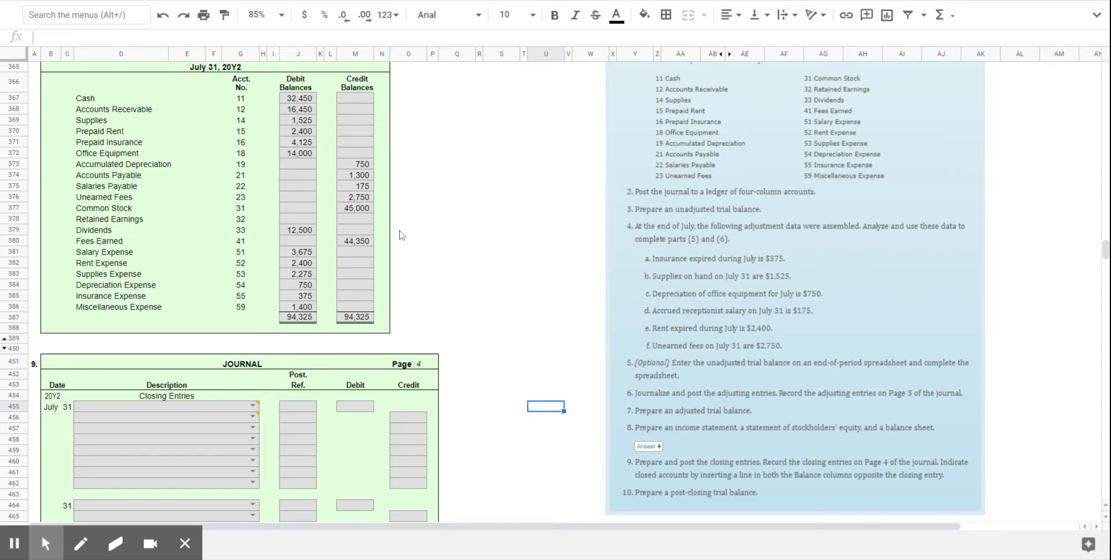
mouse_move(50, 230)
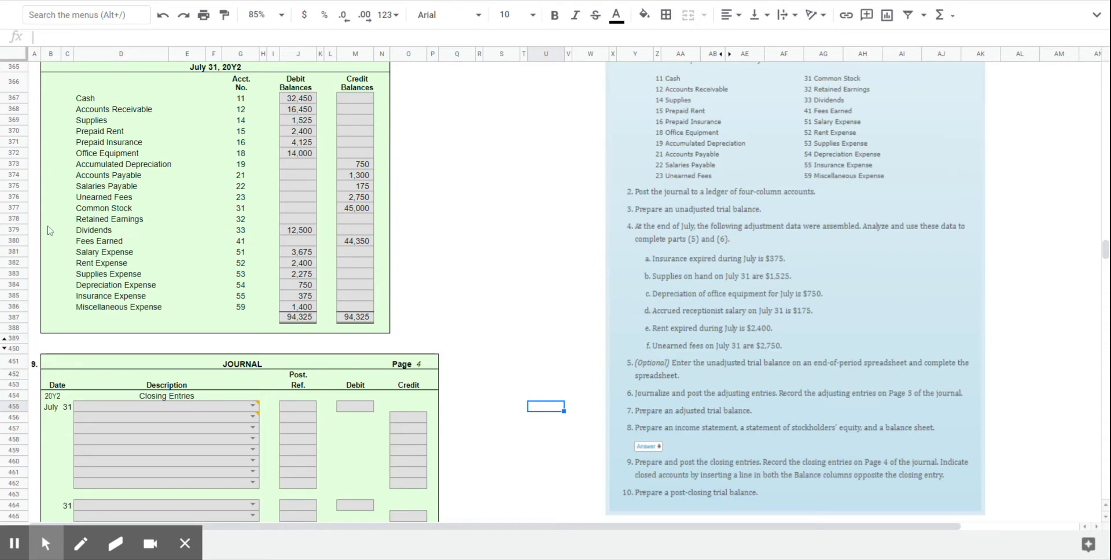
mouse_move(537, 267)
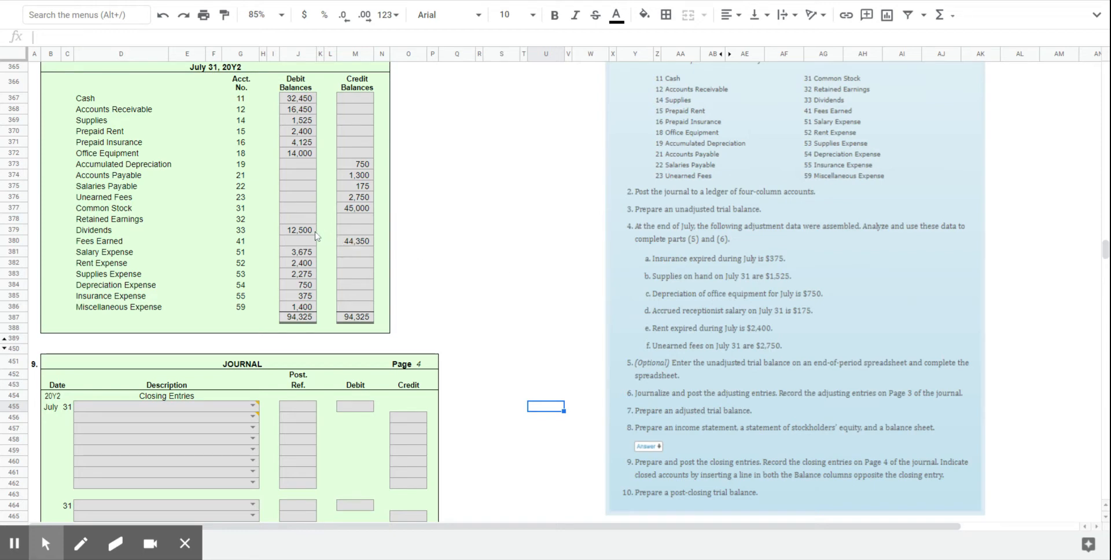
mouse_move(375, 243)
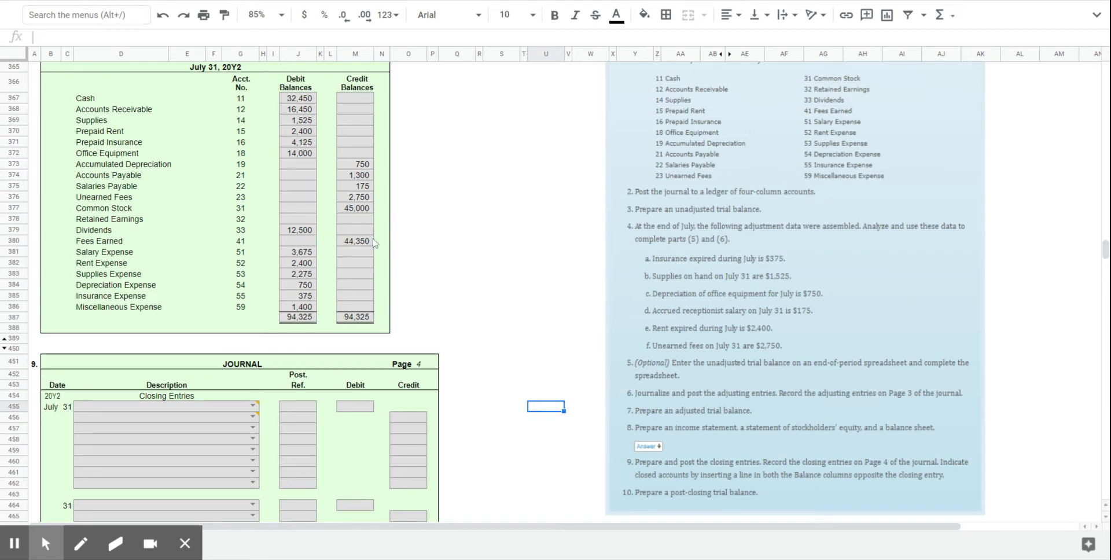
mouse_move(363, 250)
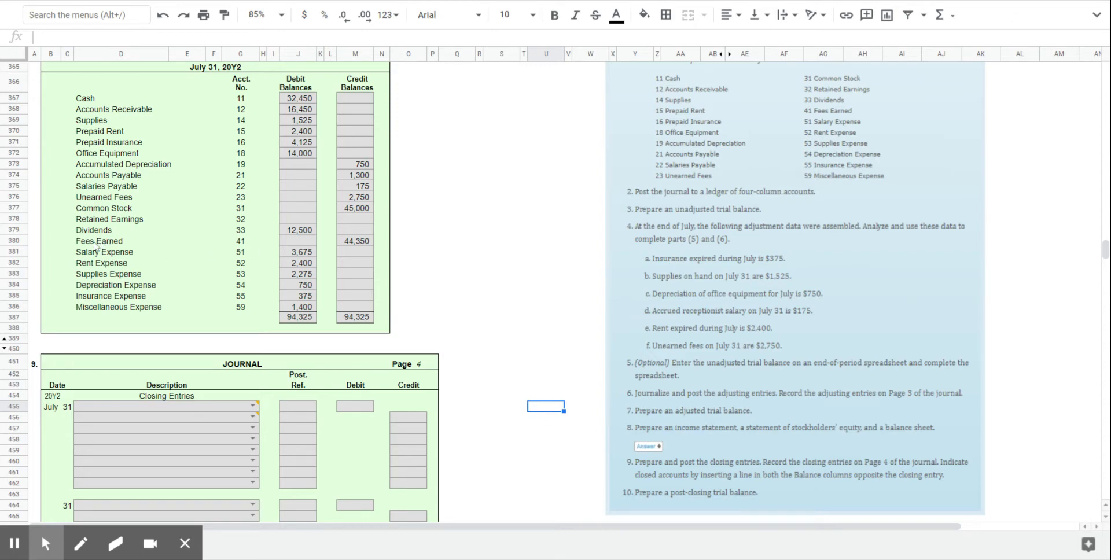
mouse_move(331, 247)
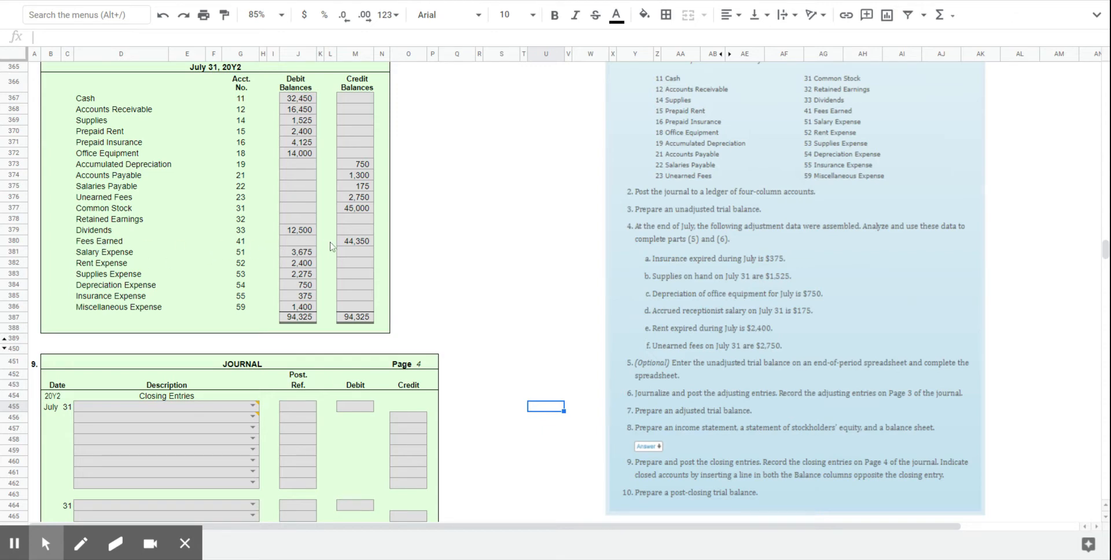
- Debit Fees Earned 44,350 on the first line of the Page 4 closing entry
click(253, 406)
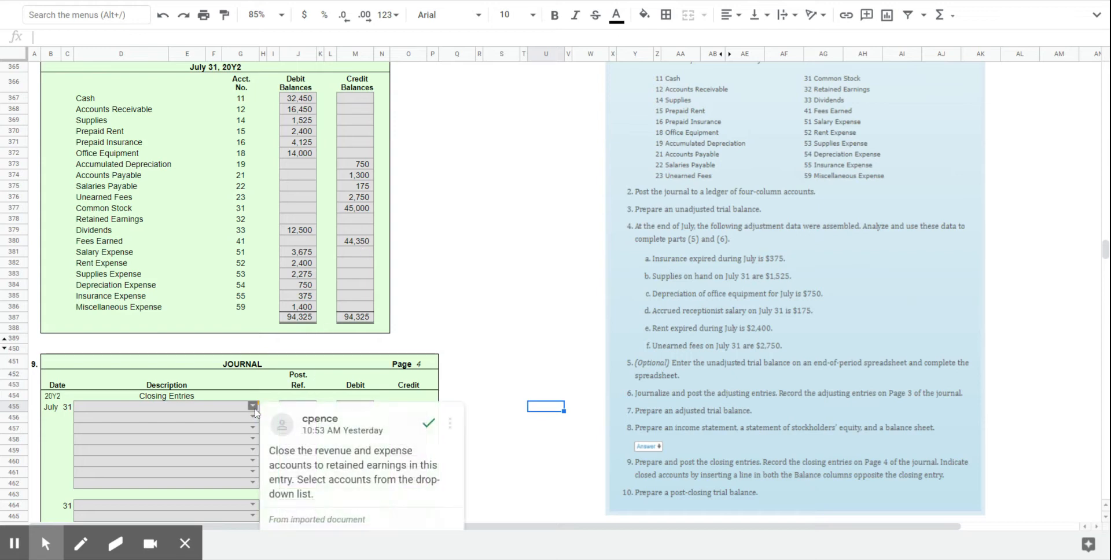
click(252, 406)
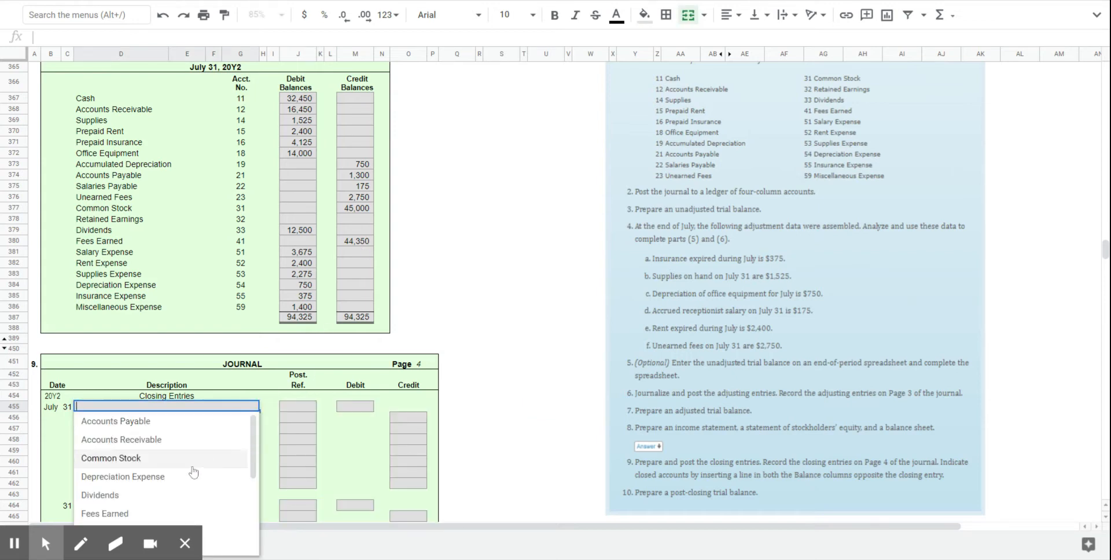
click(105, 514)
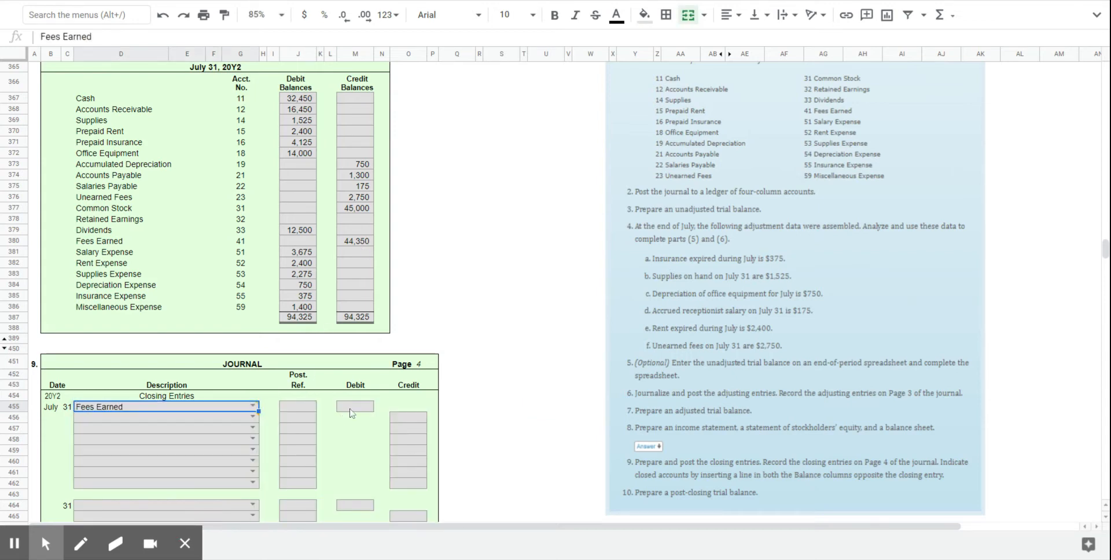
text(44,350)
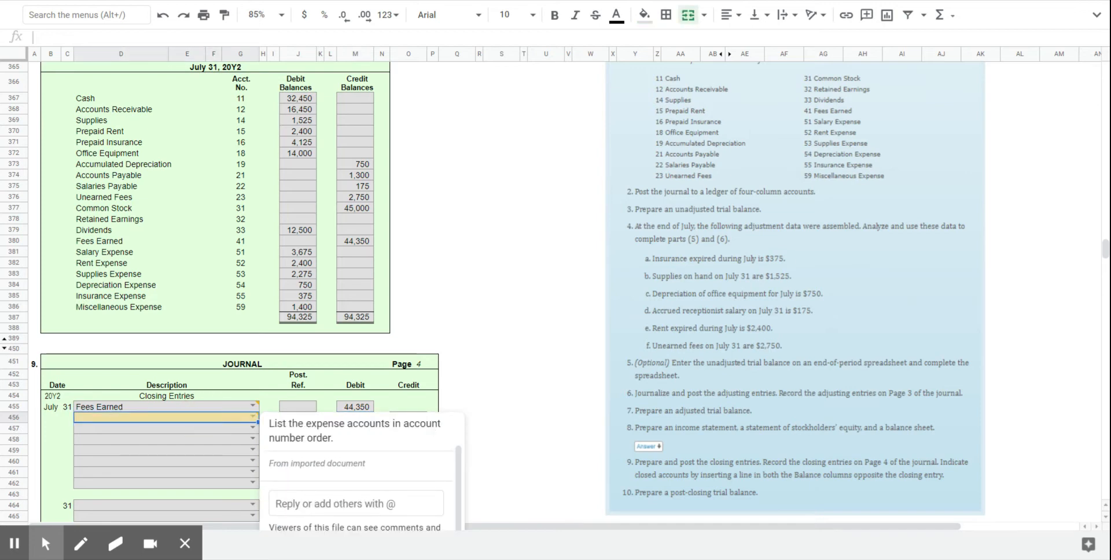
- List Salary, Supplies, Depreciation, Insurance and Rent Expense below Fees Earned, replacing Prepaid Rent
text(Salary Expense)
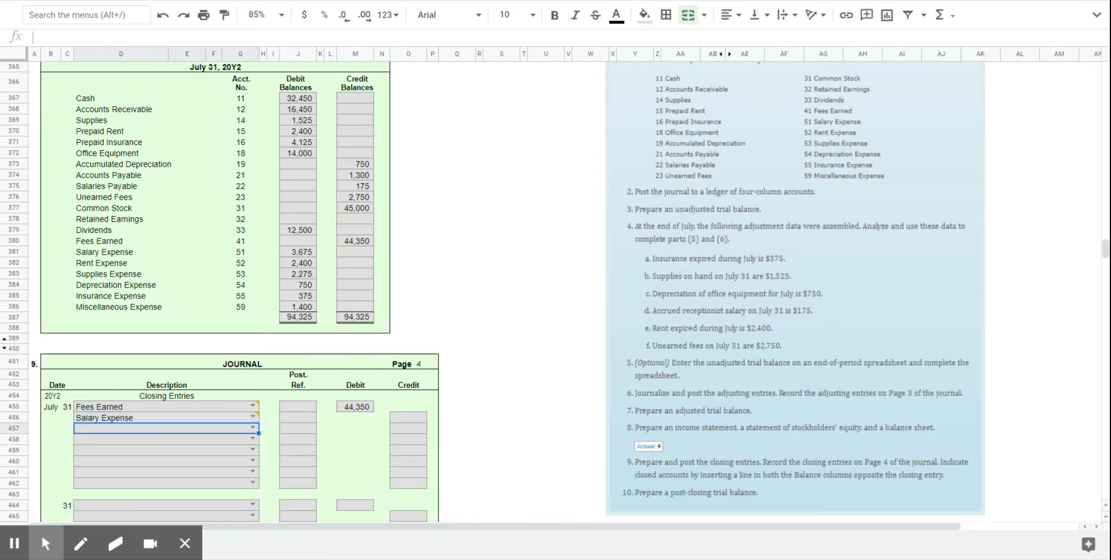
text(su)
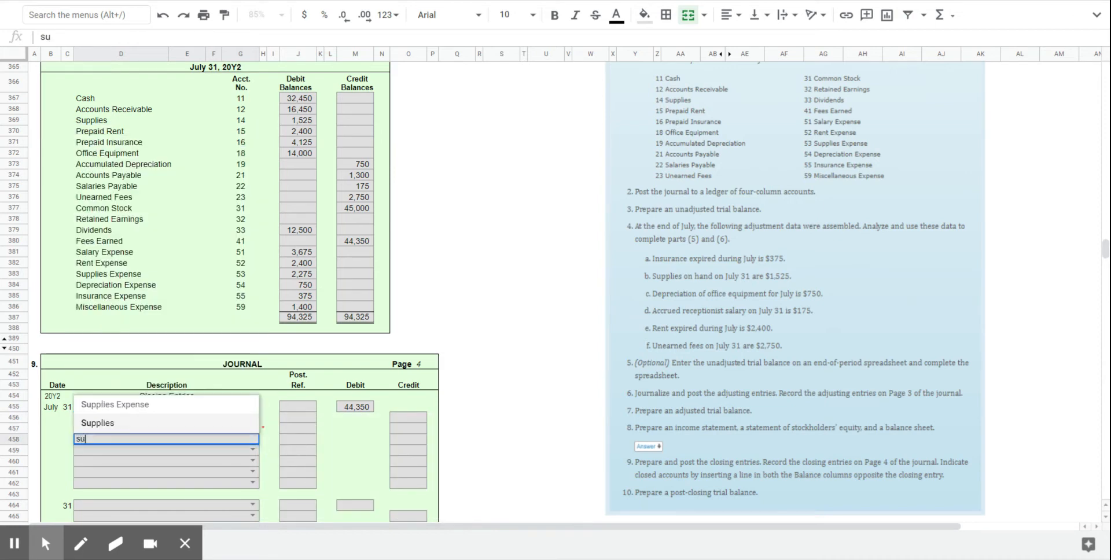
text(pp)
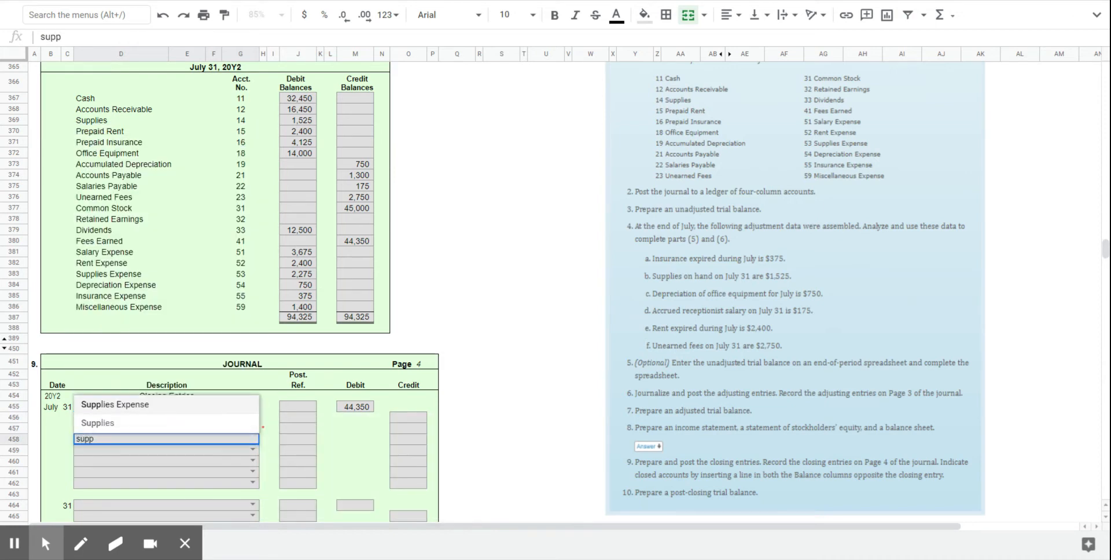
text(dep)
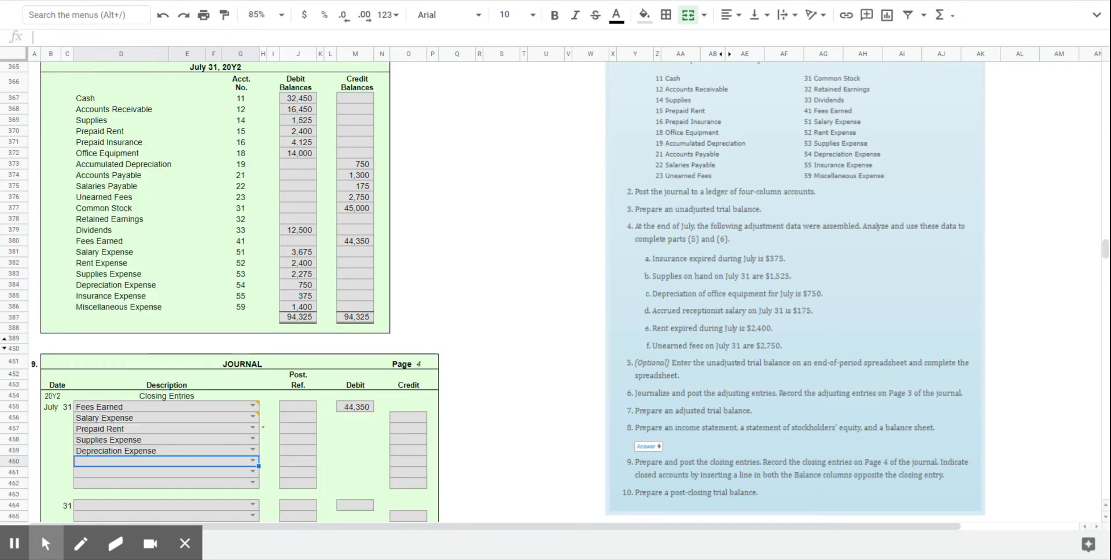
text(ins)
click(166, 472)
text(Miscellaneous Expense)
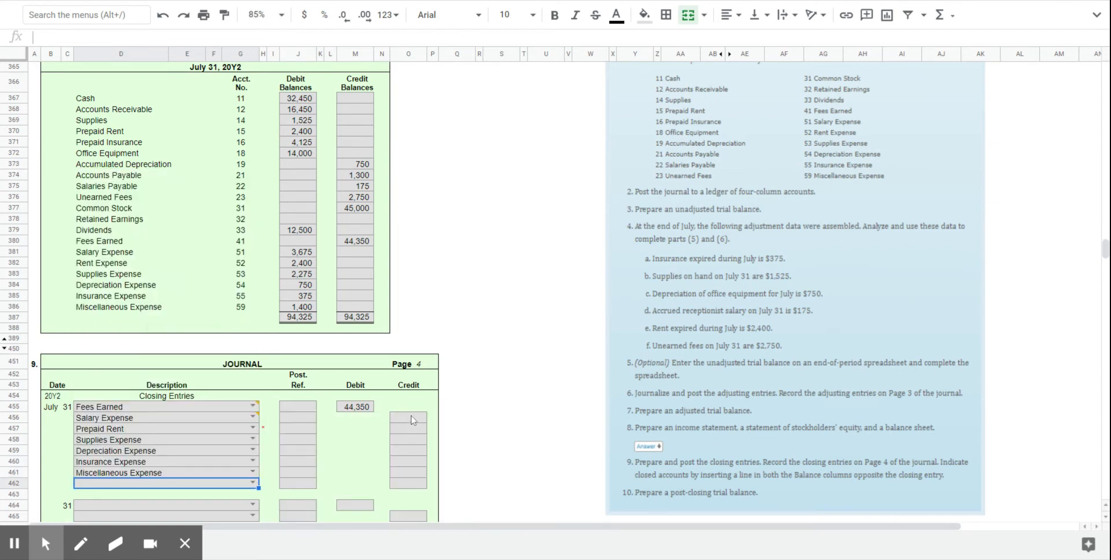
text(rent)
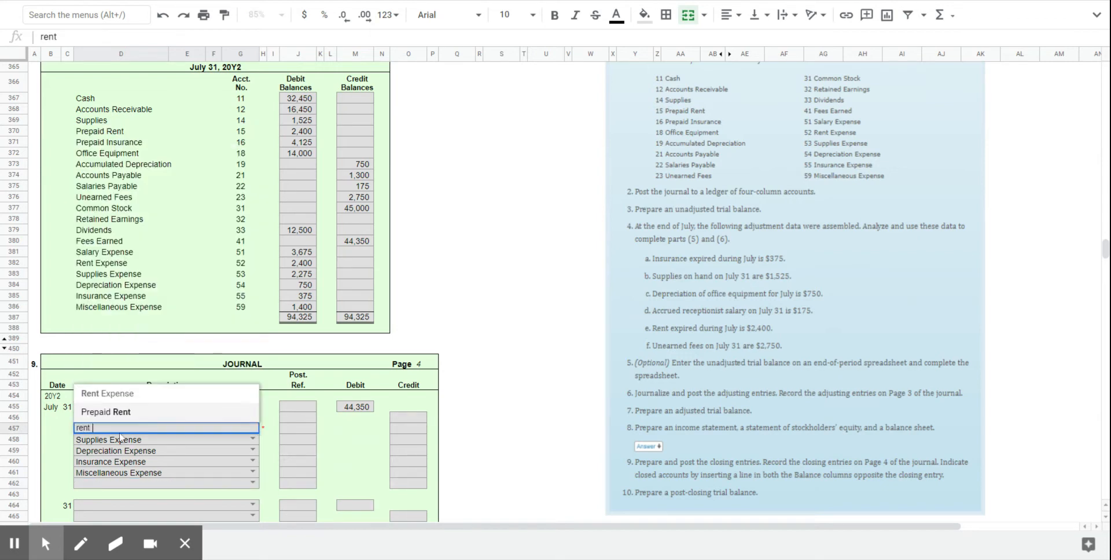
click(108, 440)
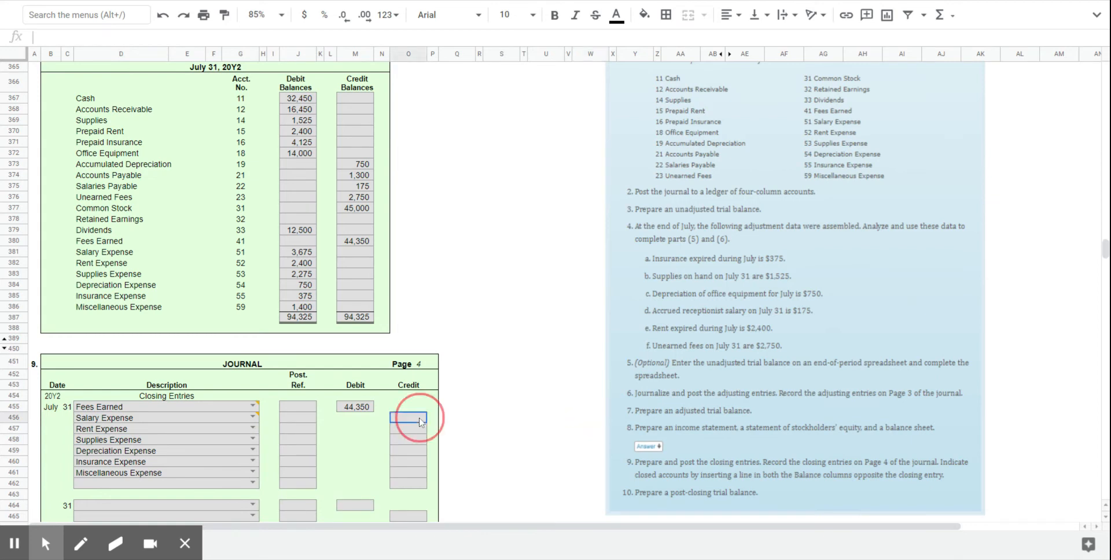
- Credit the expenses 3,675 through 1,400 and add Retained Earnings as the final account line
text(3675)
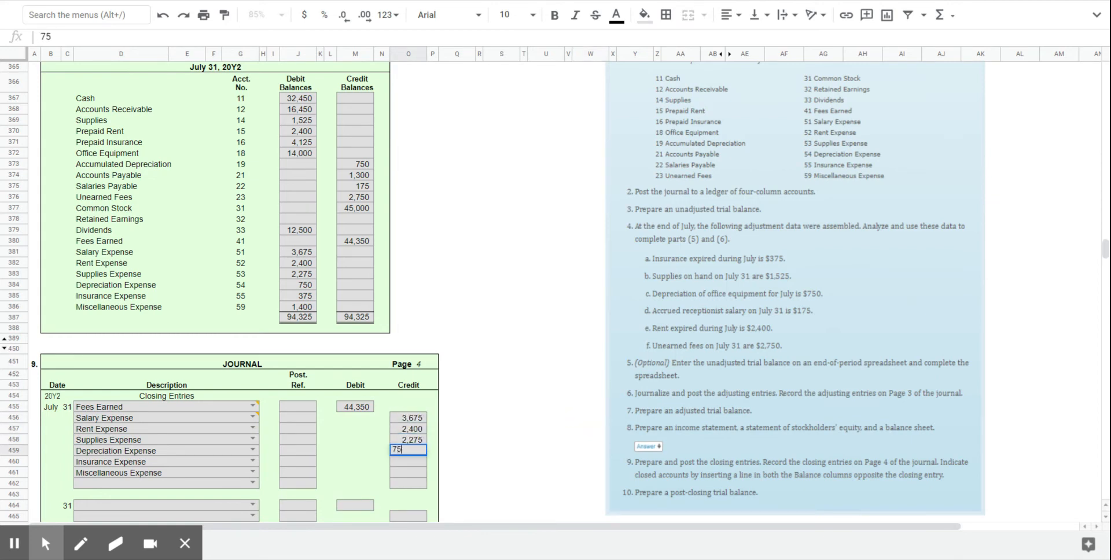
text(357)
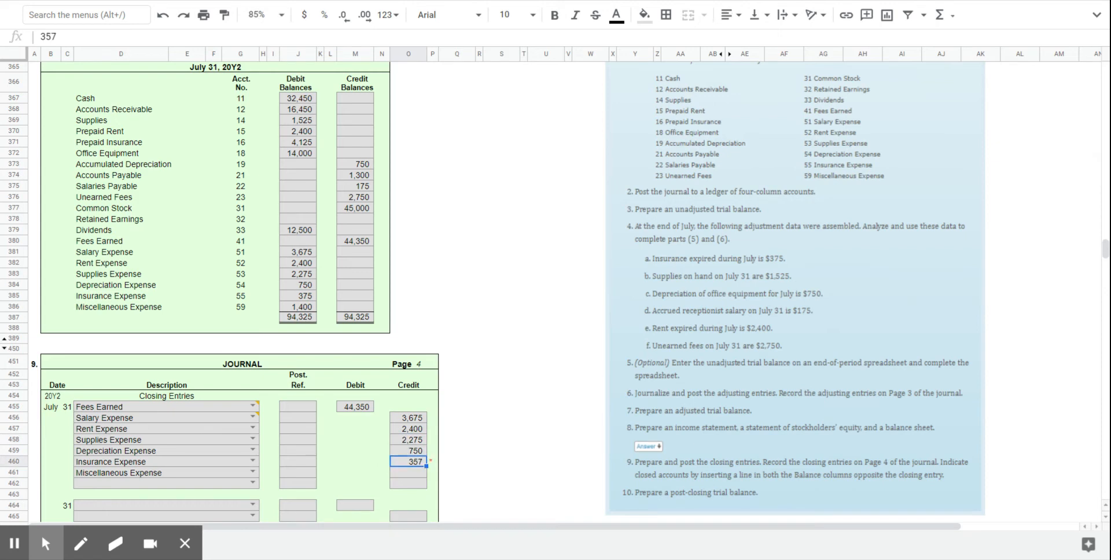
text(1400)
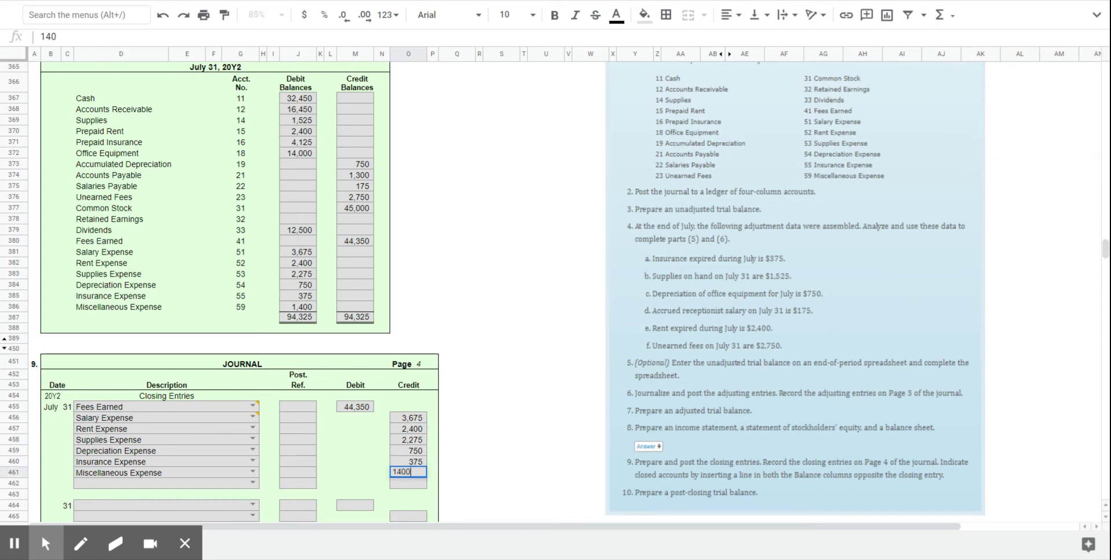
key(enter)
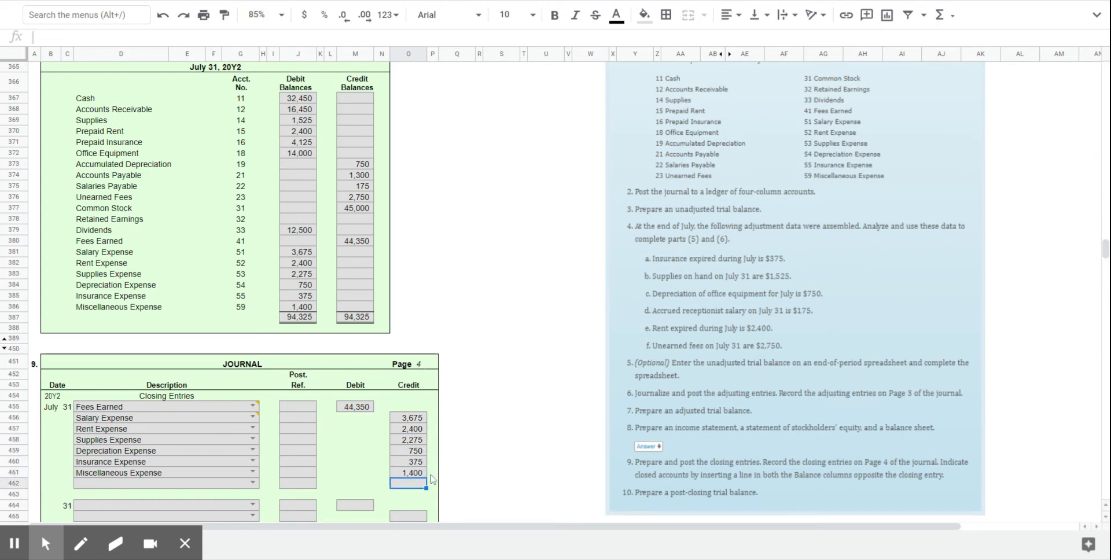
mouse_move(454, 460)
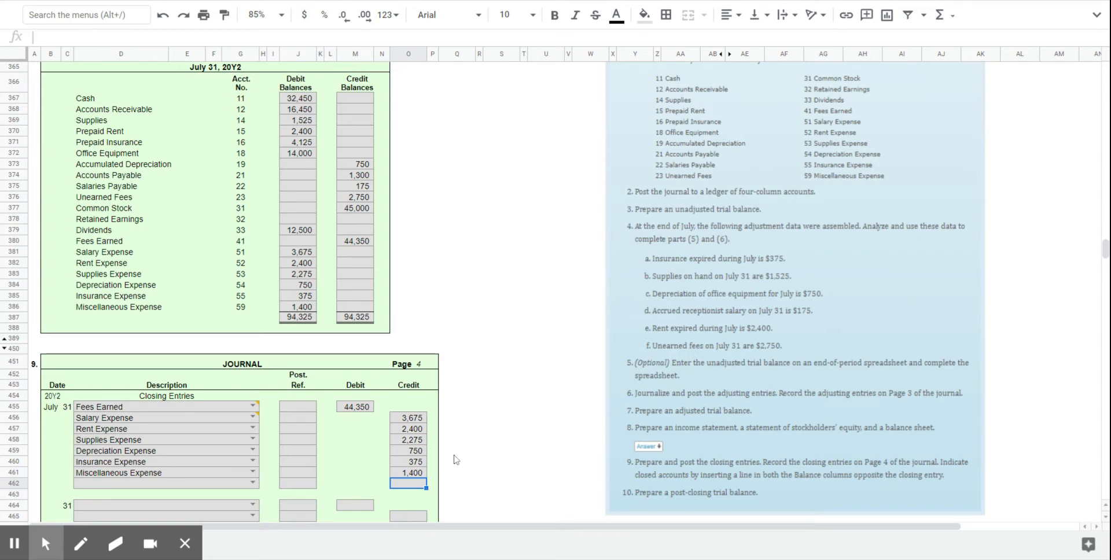
mouse_move(338, 424)
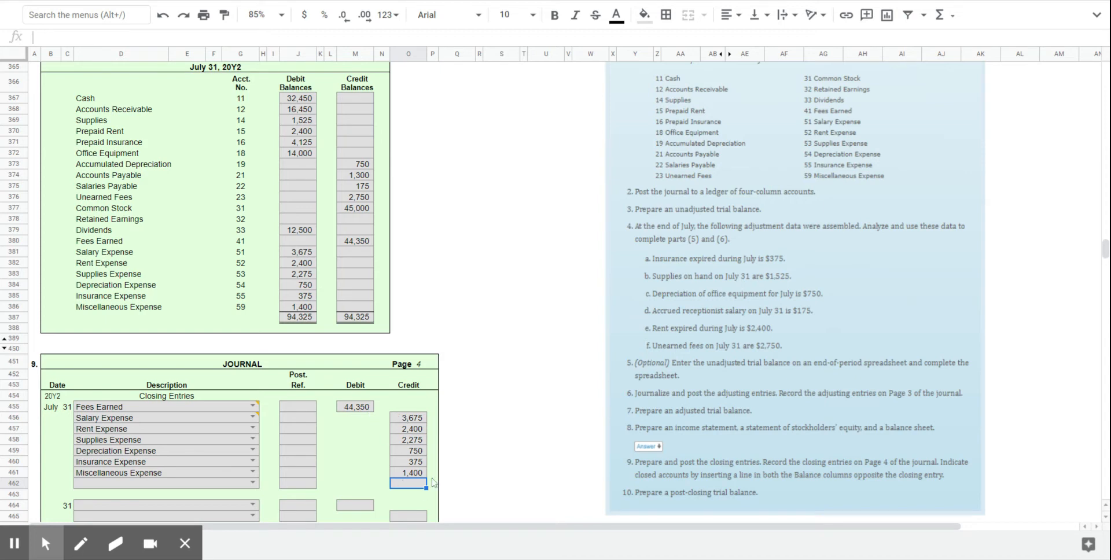
mouse_move(462, 472)
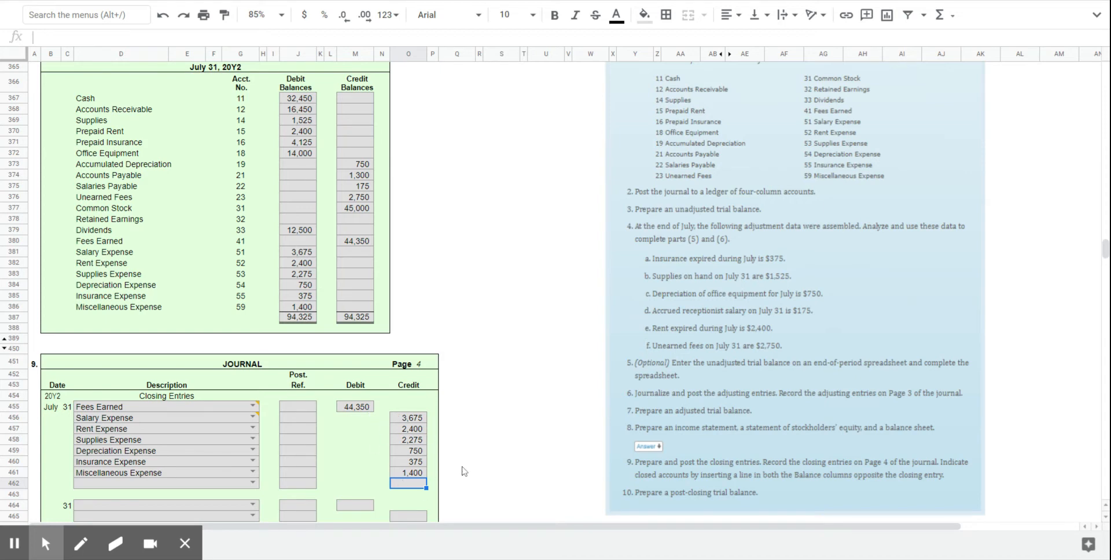
mouse_move(462, 471)
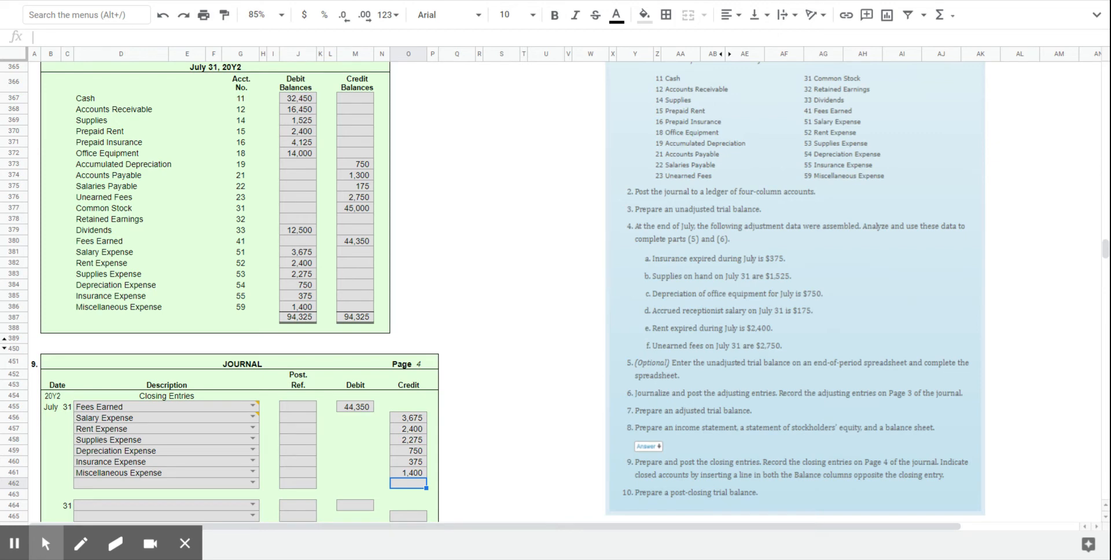
click(298, 485)
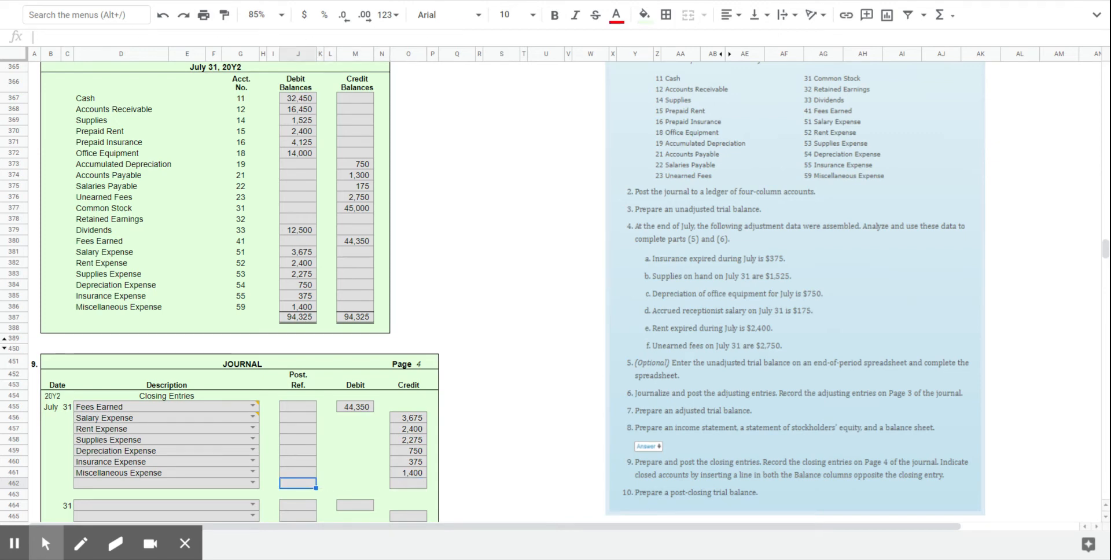
text(re)
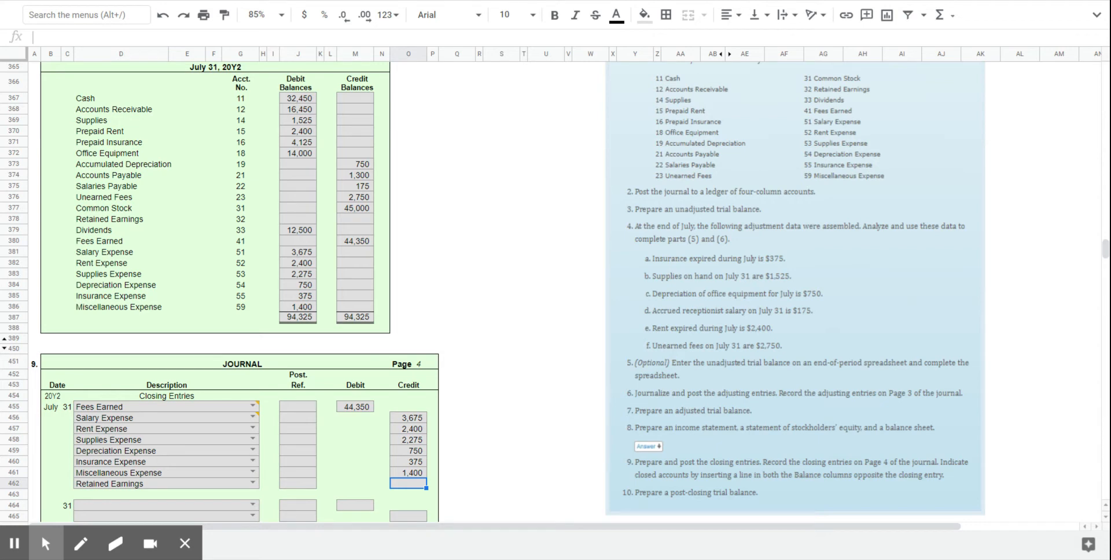
- Credit Retained Earnings 33,475 using Fees Earned minus the summed expense credits
text(=M455-s)
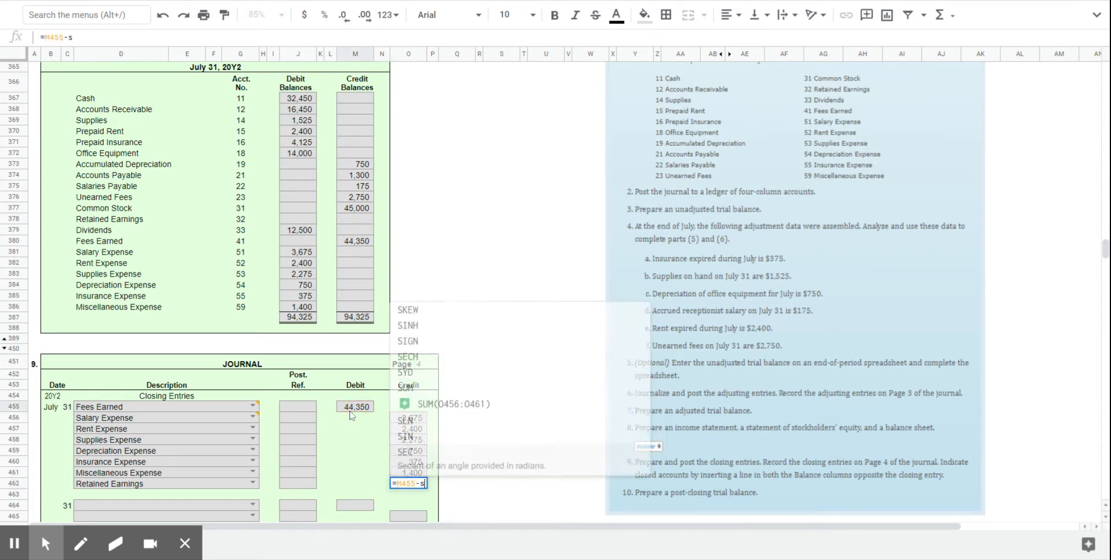
text(um()
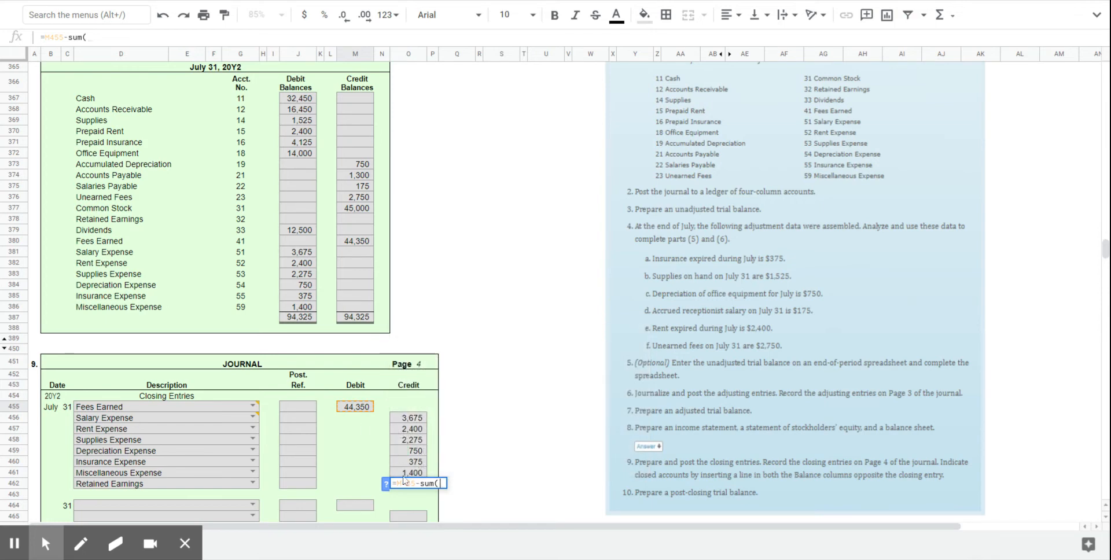
drag(409, 418, 409, 450)
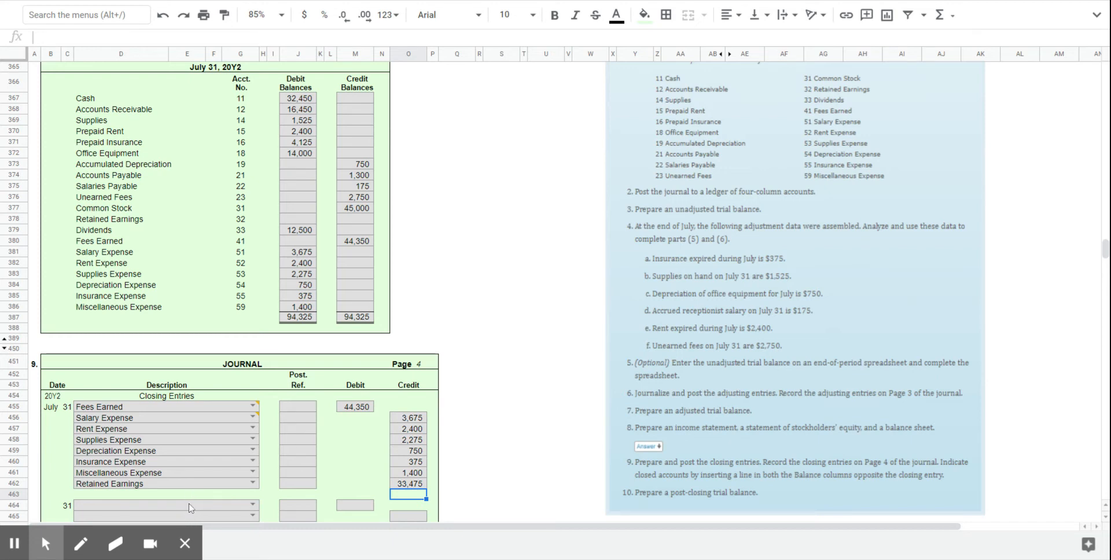
mouse_move(174, 236)
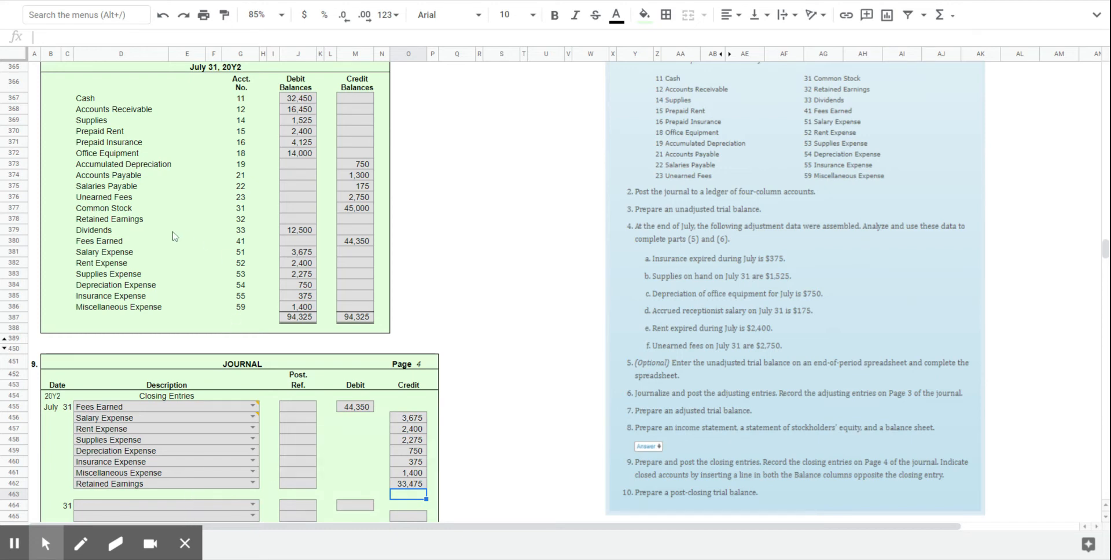
mouse_move(309, 238)
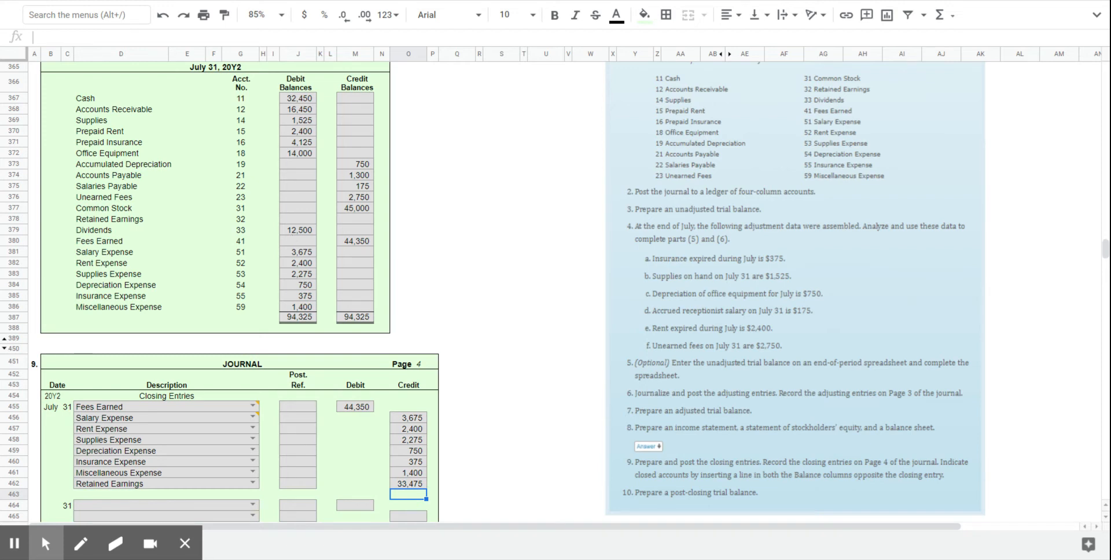
mouse_move(509, 272)
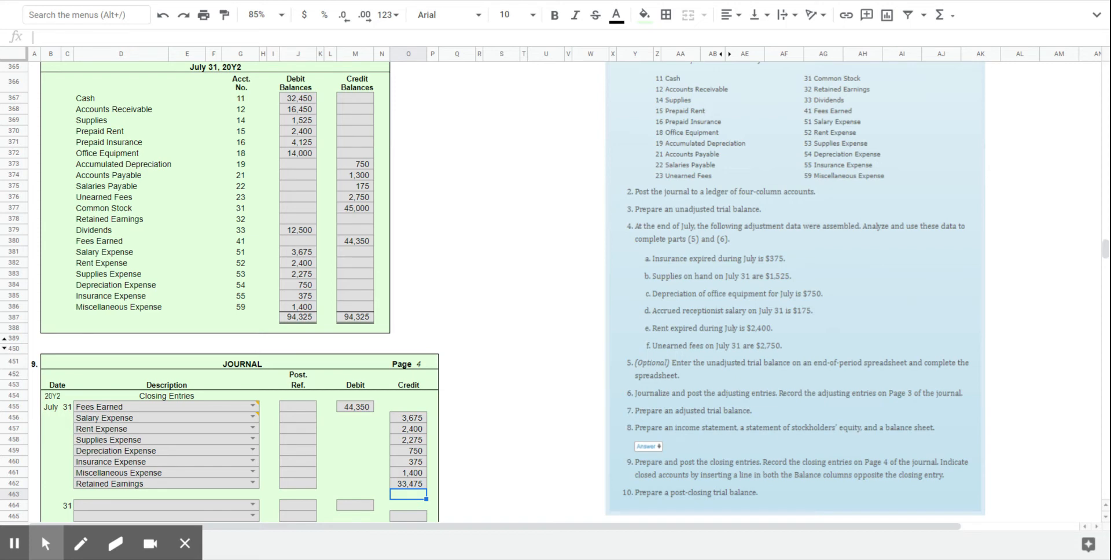
mouse_move(503, 288)
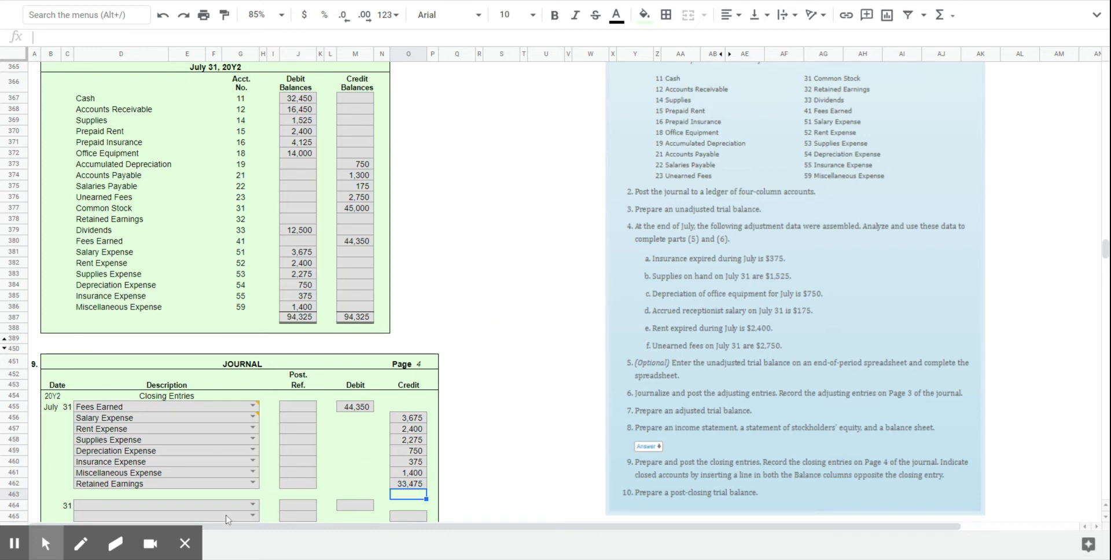
- Enter the Dividends 12,500 credit with a matching Retained Earnings 12,500 debit
text(dividends)
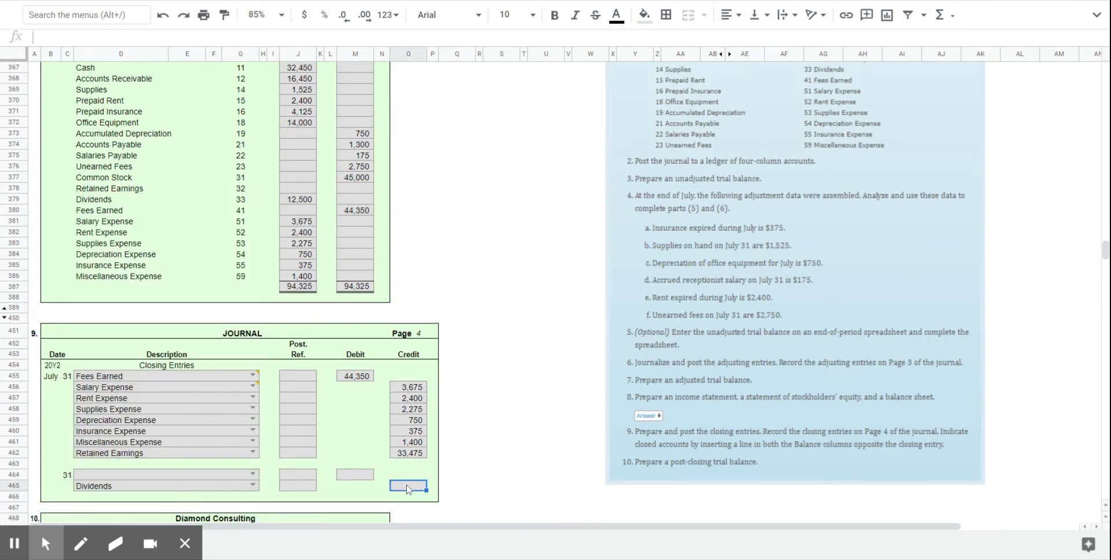
text(1250)
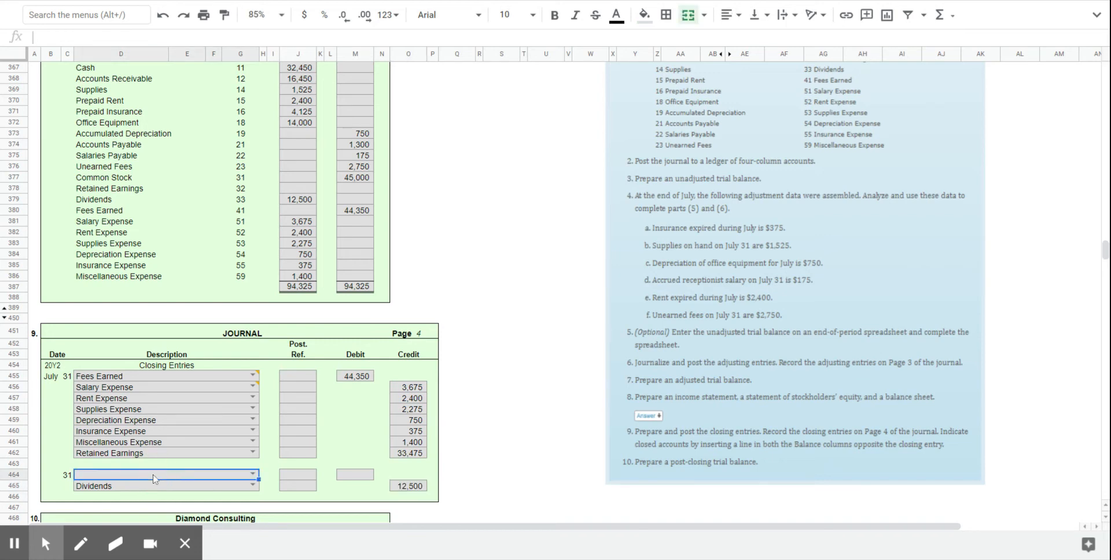
text(Retained Earnings)
click(356, 475)
text(12,500)
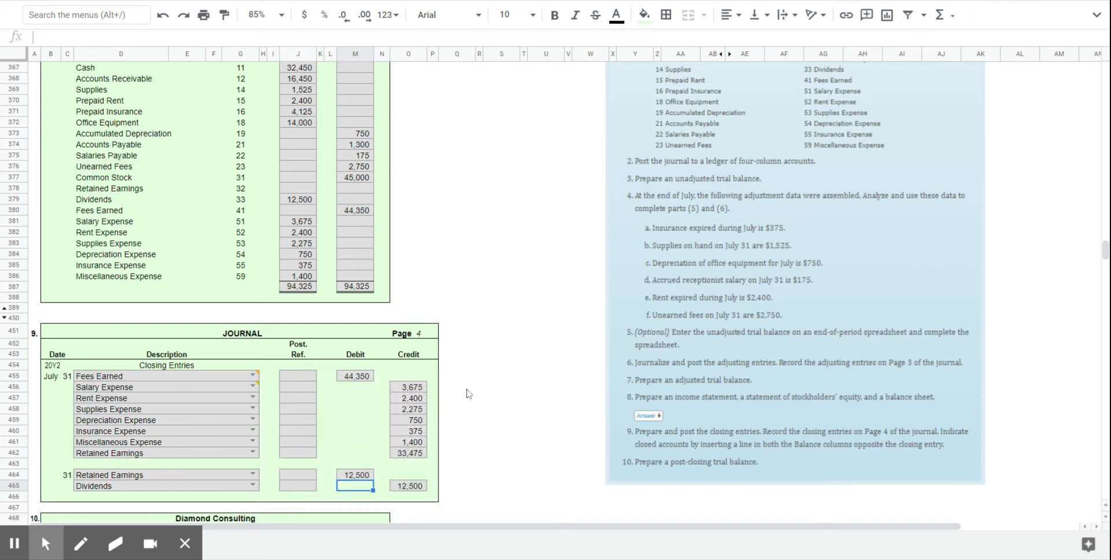
mouse_move(420, 388)
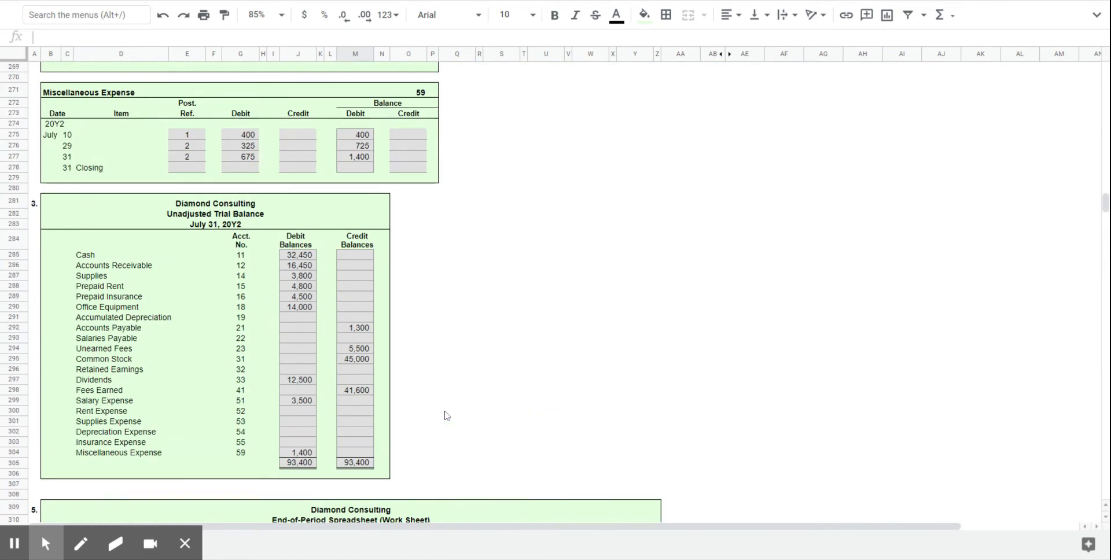
- Give the Fees Earned July 31 Adjusting line post reference 3
scroll(up, 3)
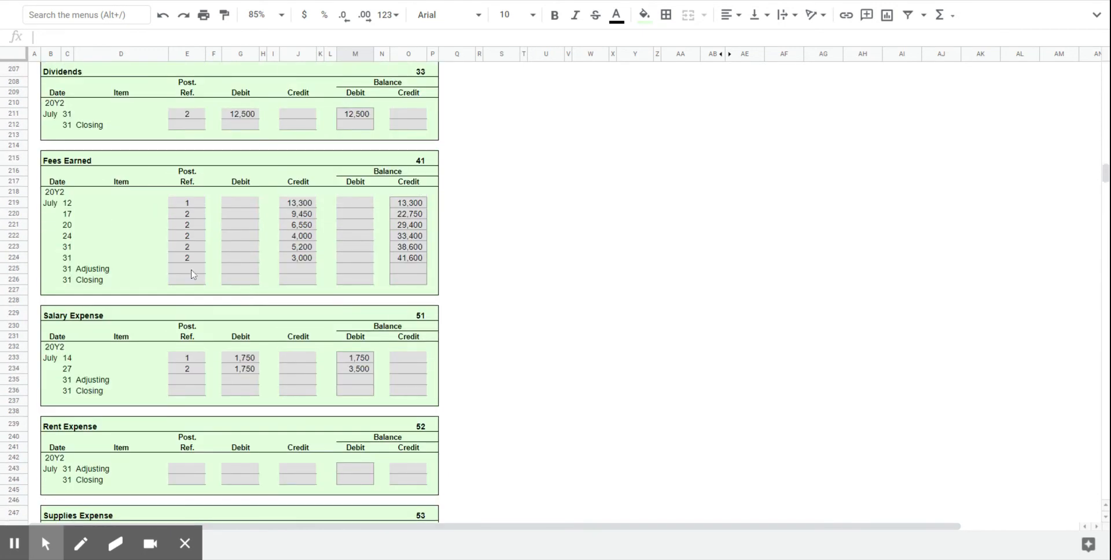
click(186, 269)
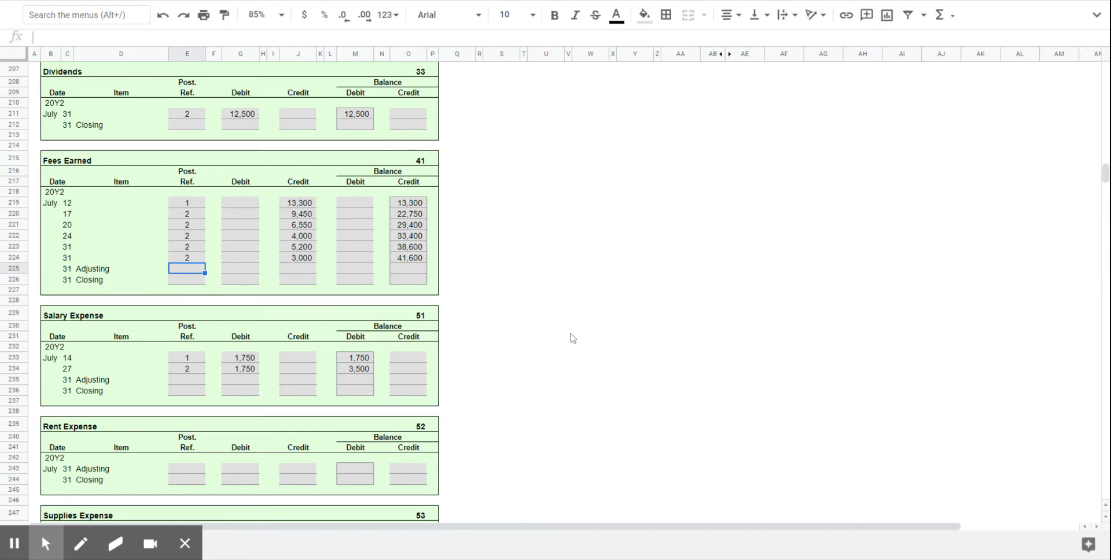
text(3)
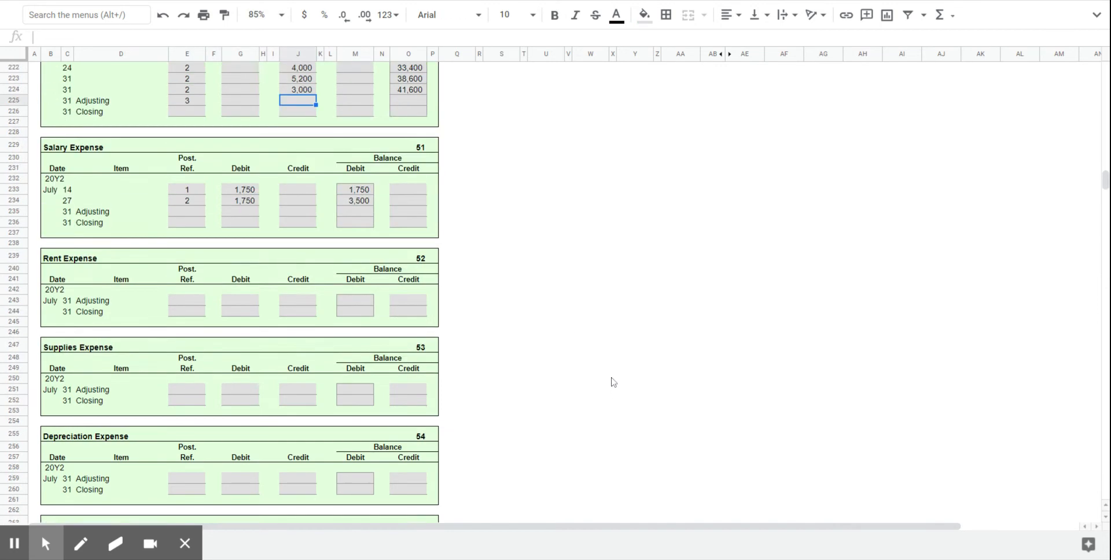
scroll(down, 3)
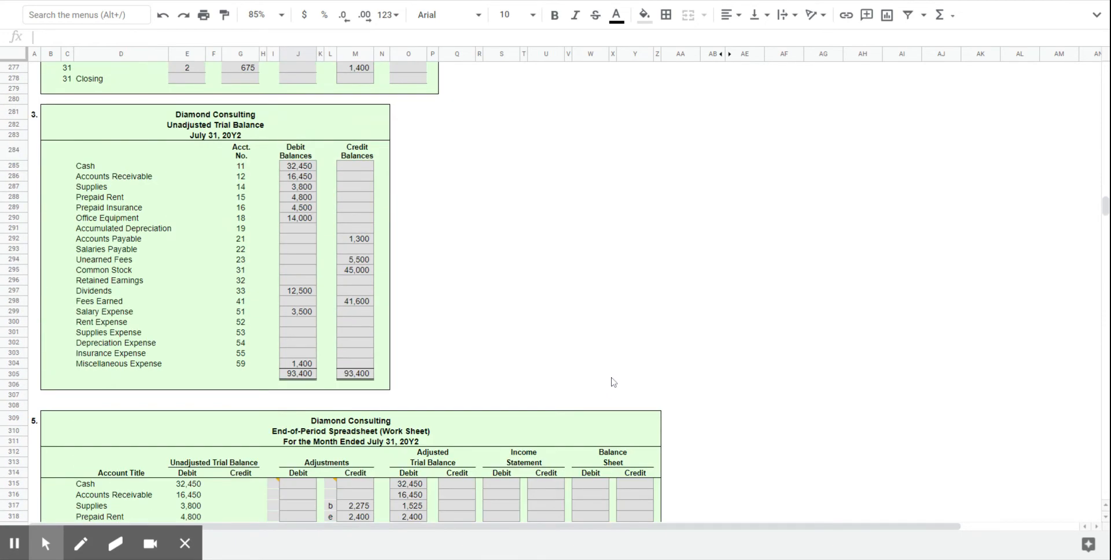
scroll(down, 3)
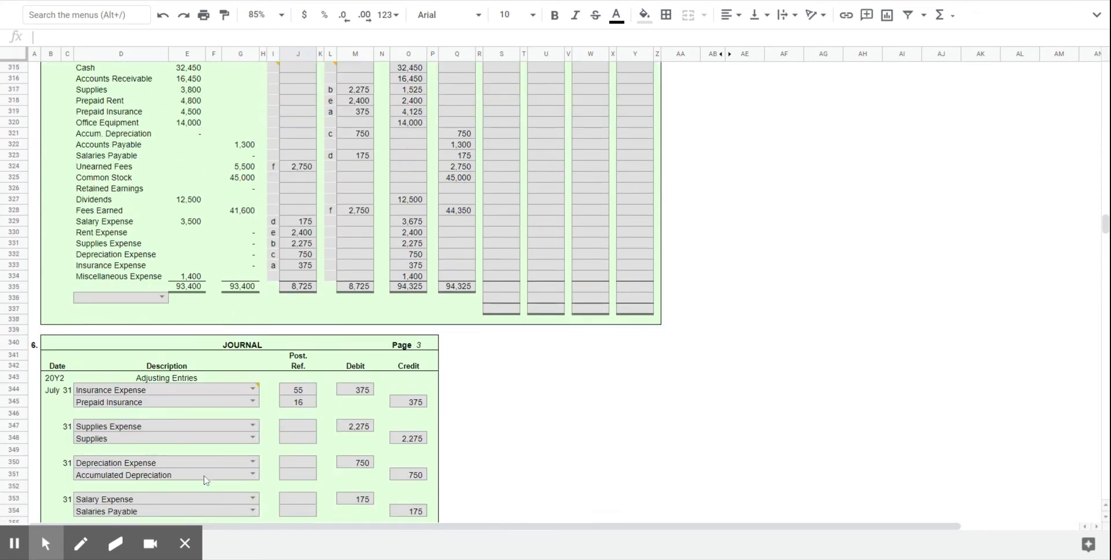
scroll(down, 3)
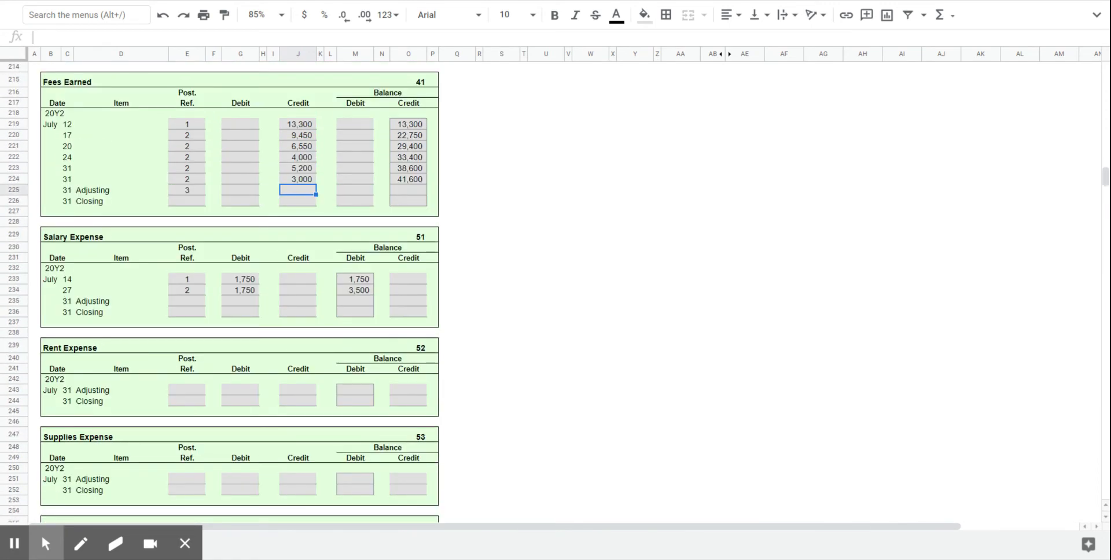
- Enter the 3,750 adjusting credit and a running balance formula giving 45,350
text(3,750)
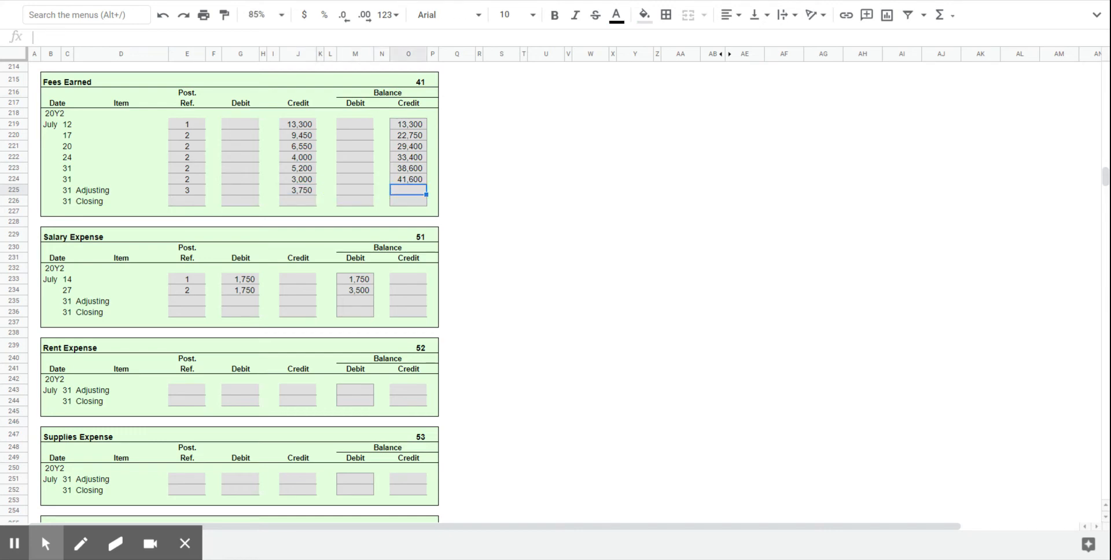
text(=)
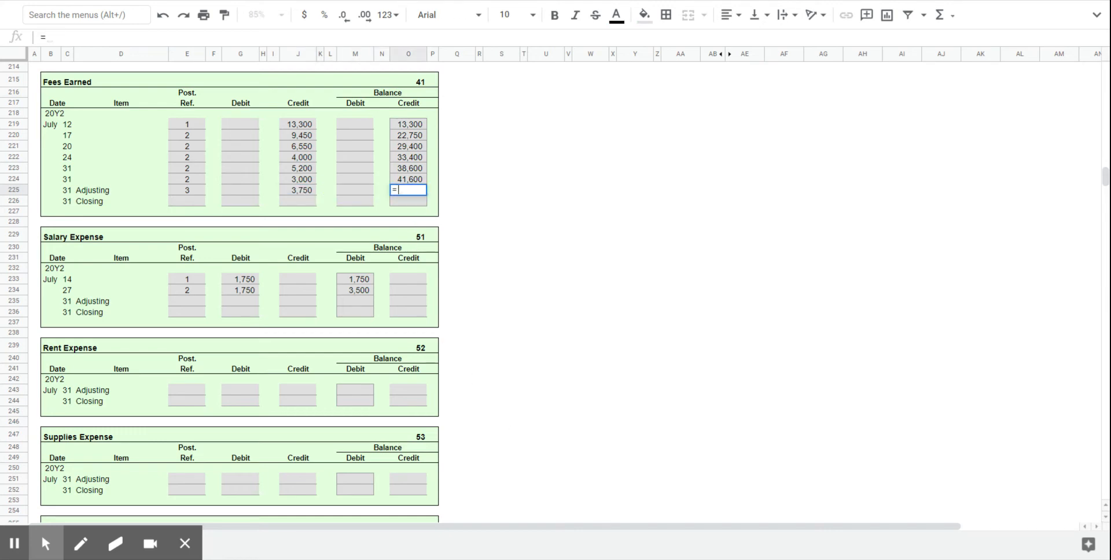
click(409, 179)
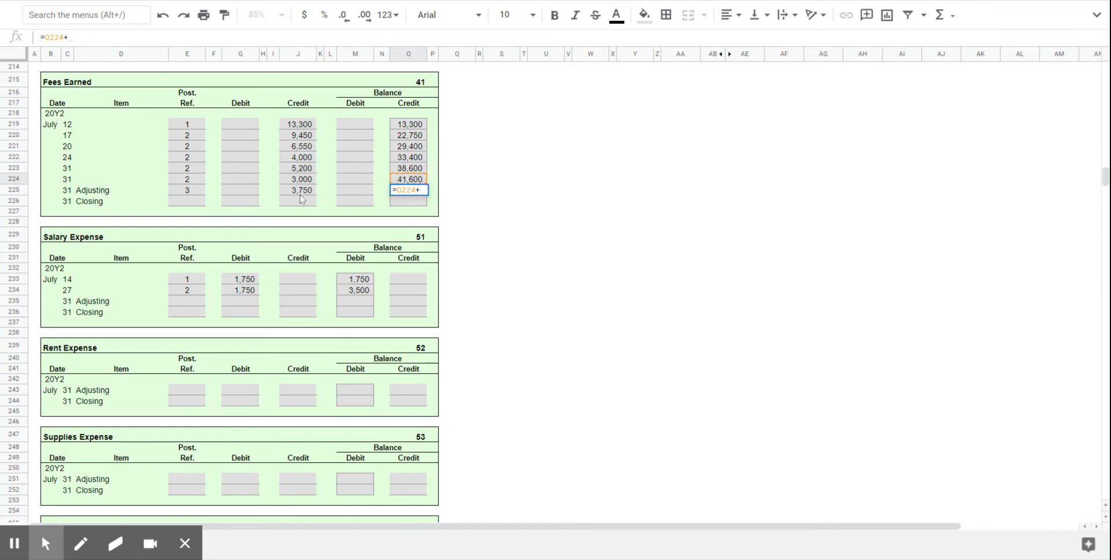
key(enter)
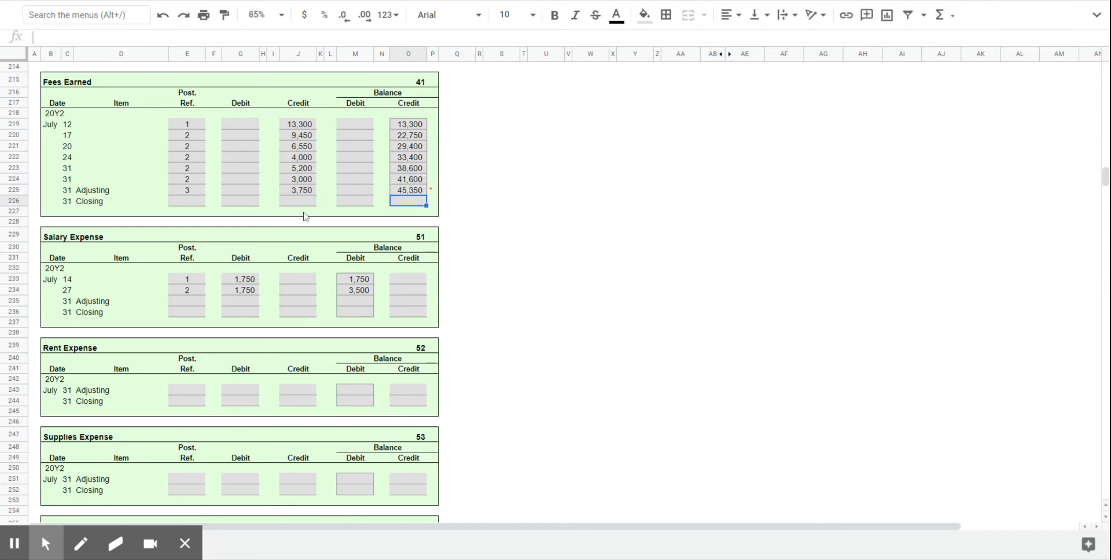
scroll(down, 3)
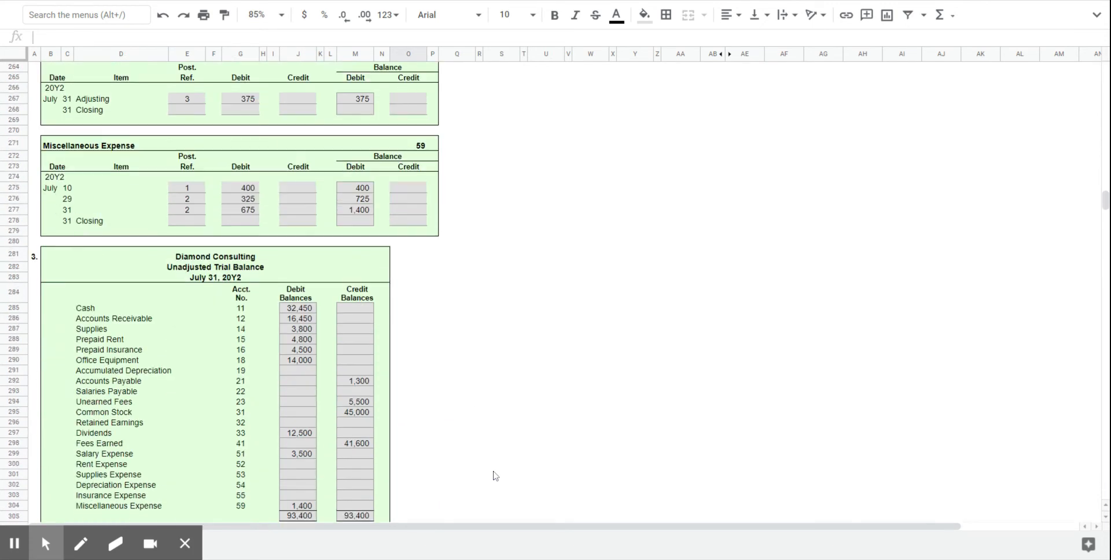
scroll(down, 3)
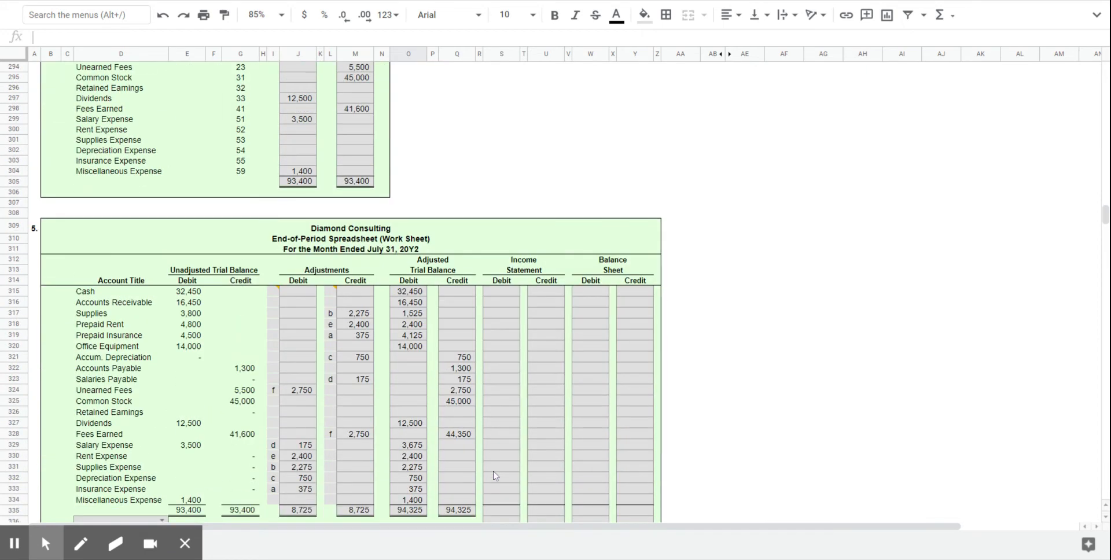
mouse_move(328, 485)
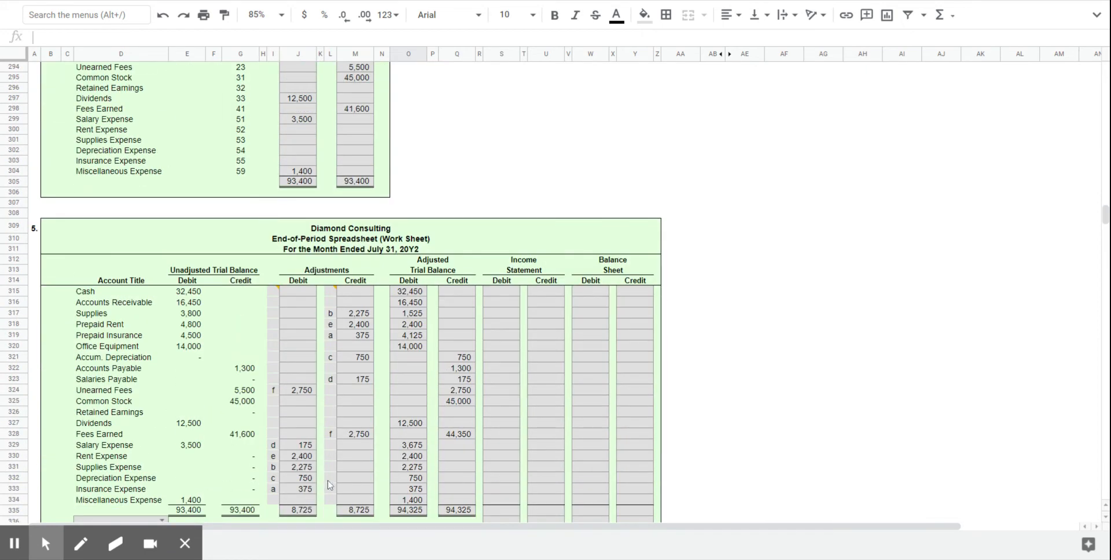
mouse_move(361, 333)
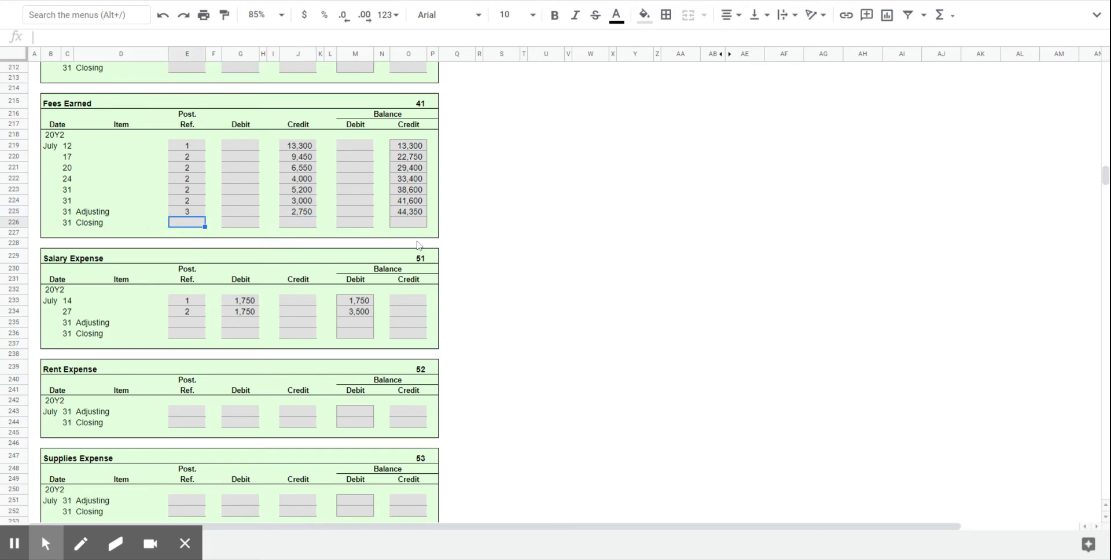
- Post the July 31 Closing line with reference 4, debit 44,350, and a zero-balance formula
text(4)
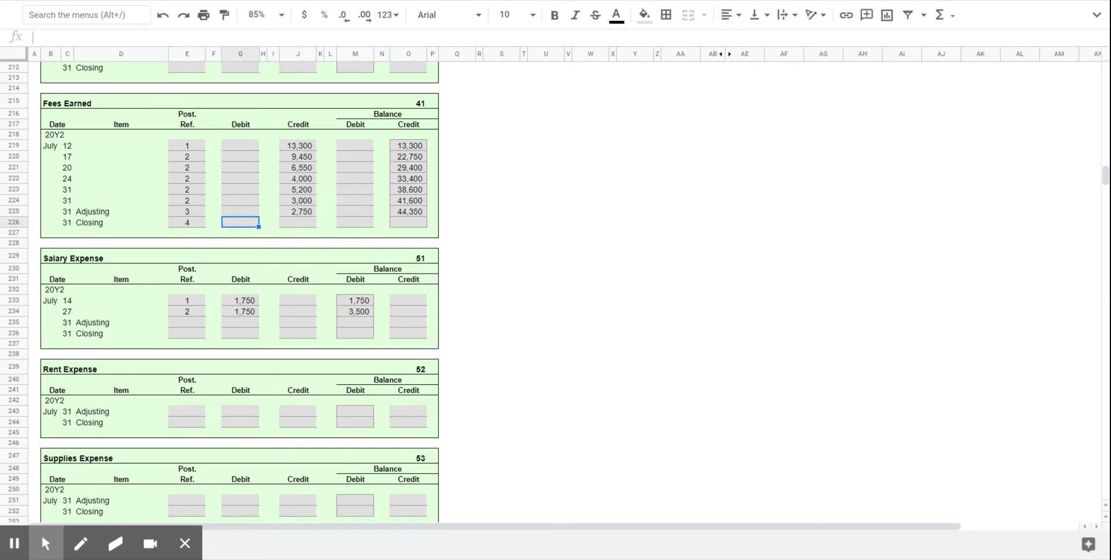
text(44350)
click(409, 222)
text(=)
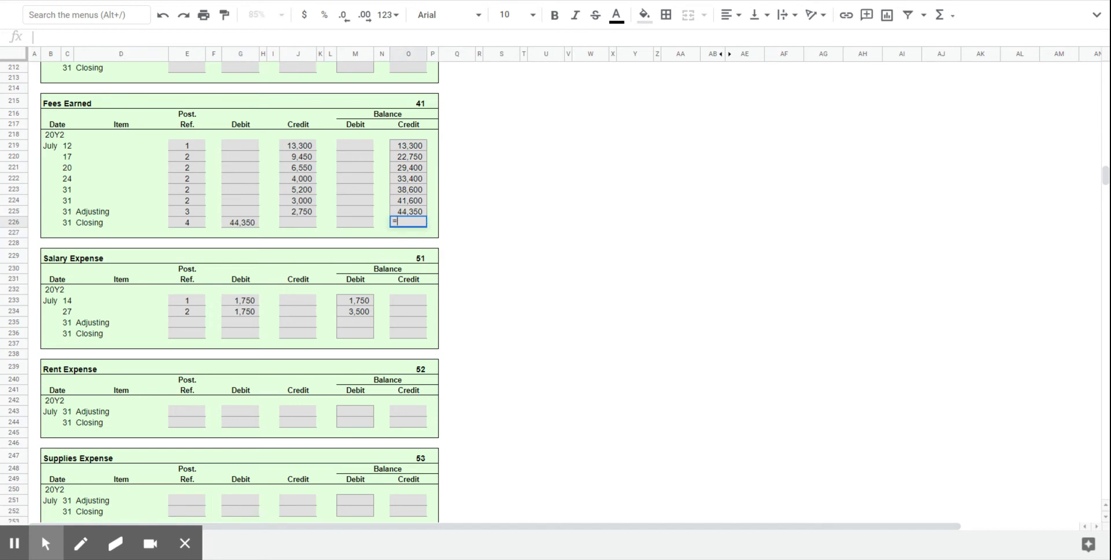
click(408, 212)
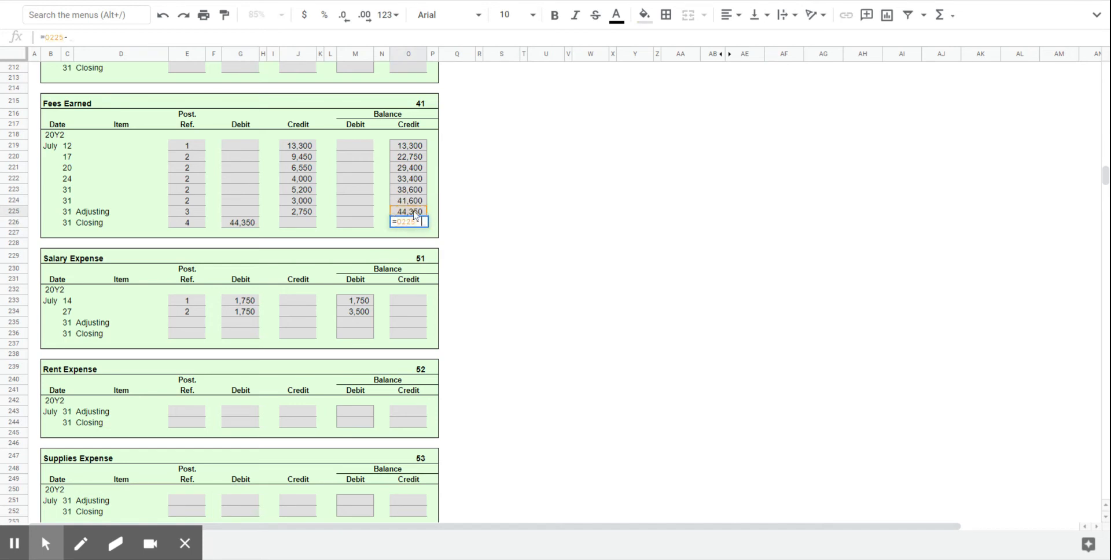
click(240, 222)
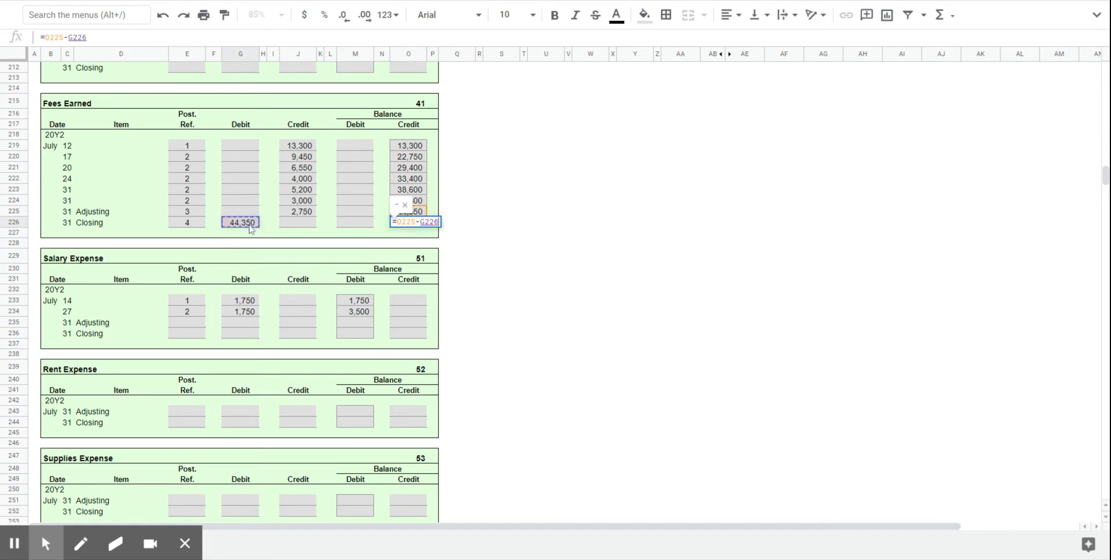
key(enter)
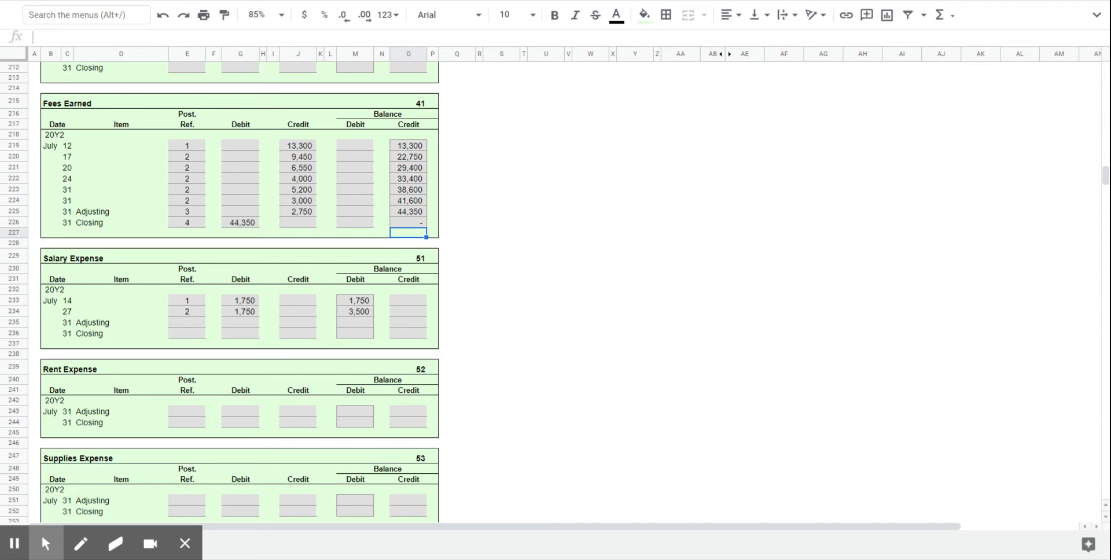
scroll(down, 3)
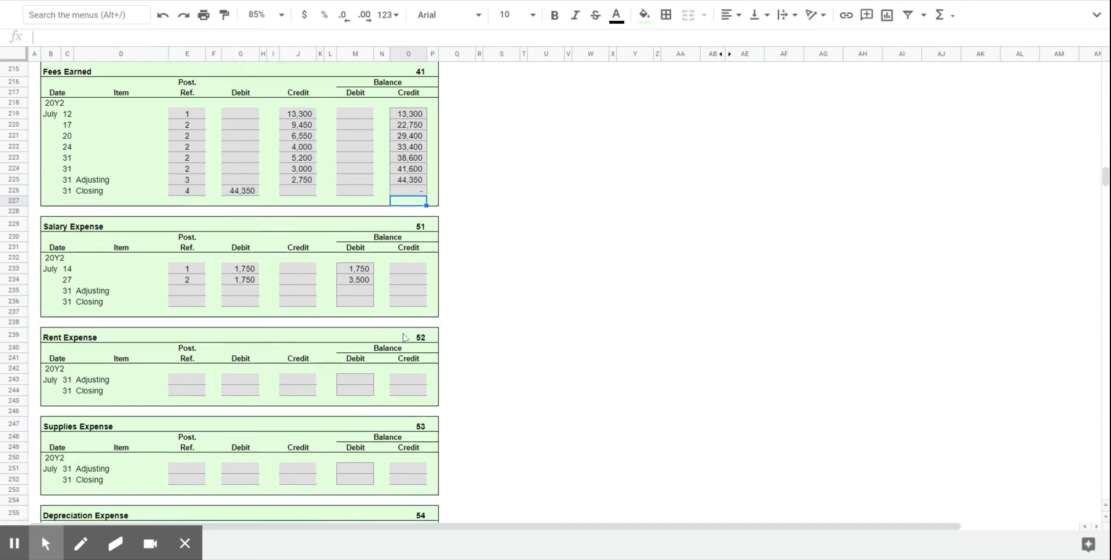
- Mark the journal's Fees Earned closing line as posted with reference 41
scroll(down, 3)
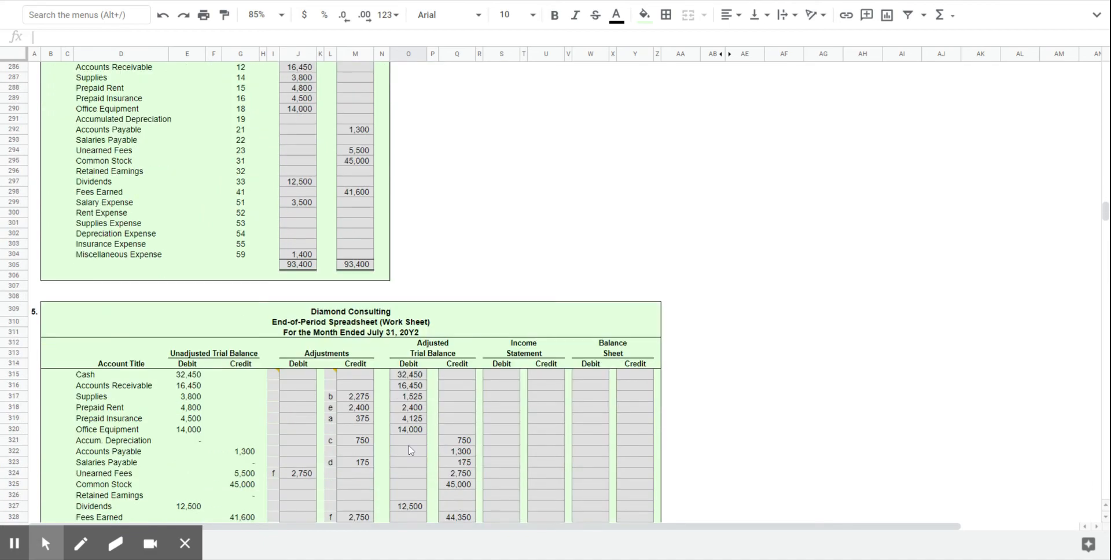
scroll(down, 3)
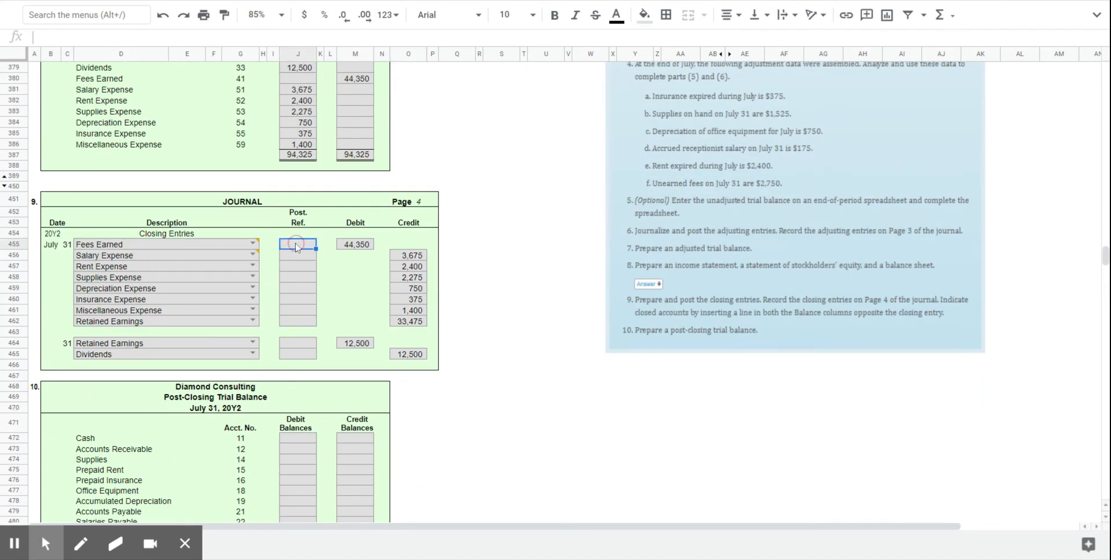
text(41)
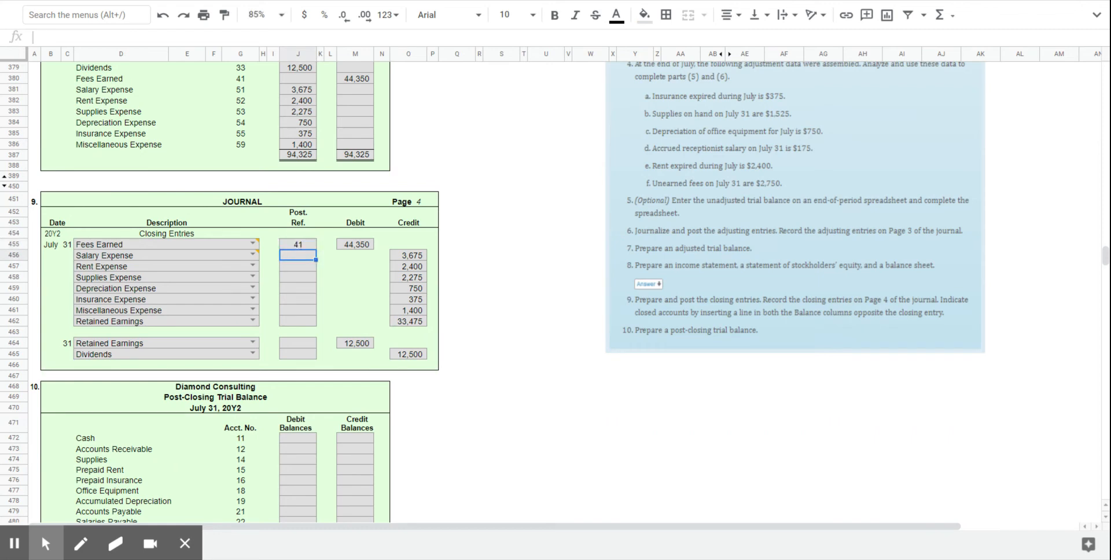
mouse_move(449, 301)
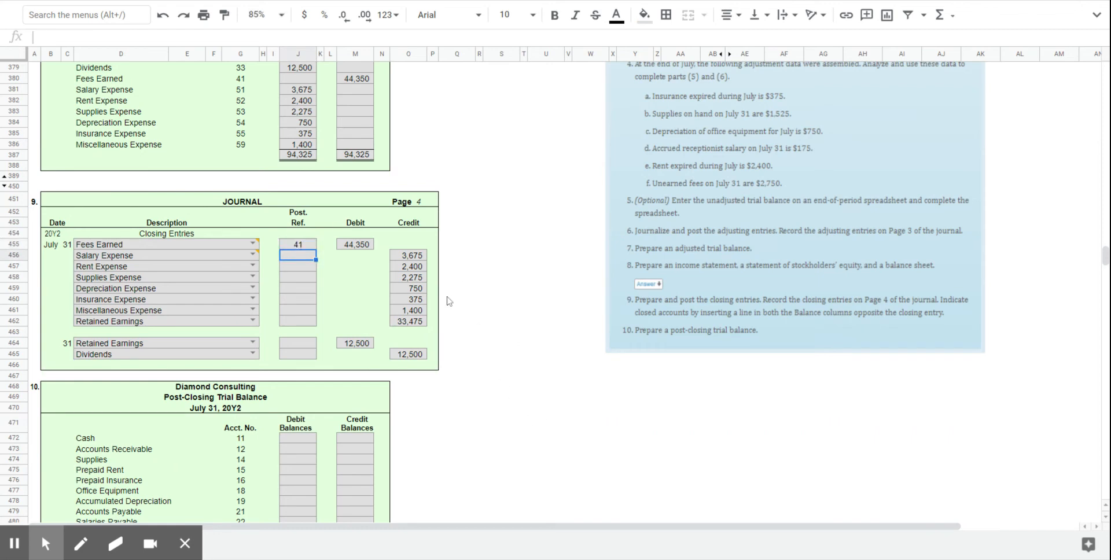
mouse_move(442, 326)
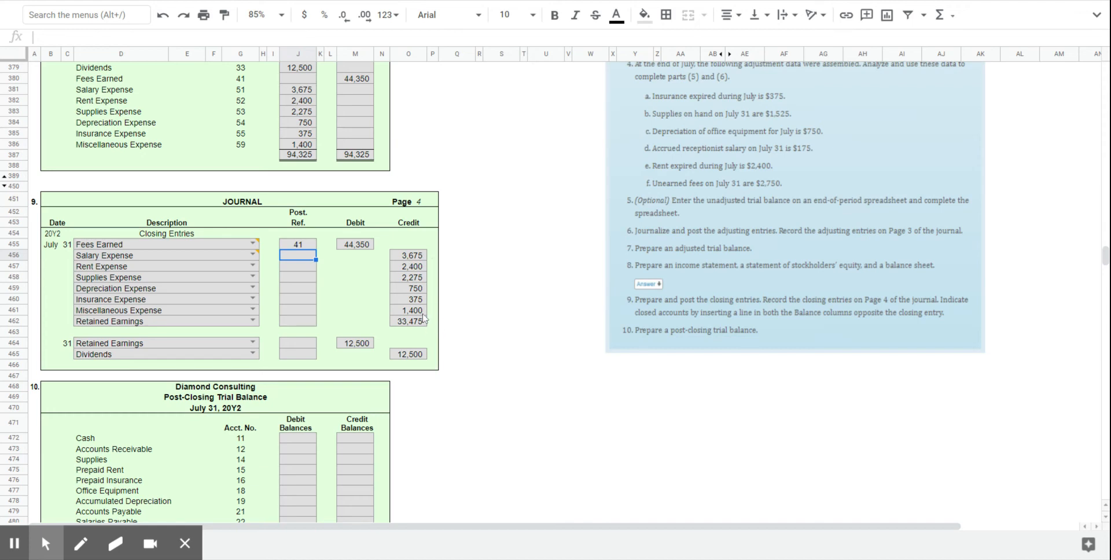
mouse_move(577, 405)
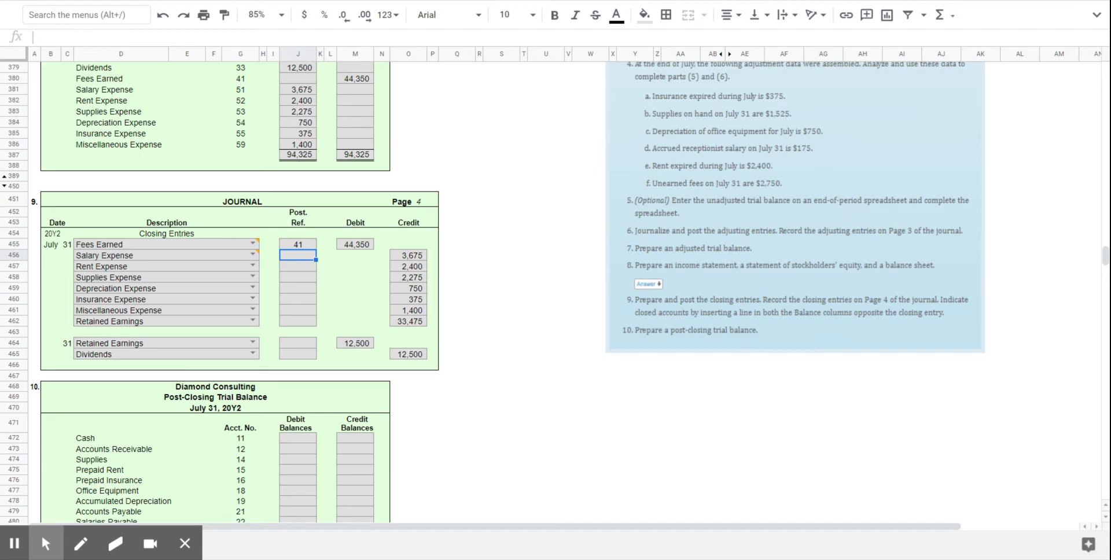
- Enter post-closing trial balance amounts from Cash, computing Retained Earnings as 20,975
scroll(down, 3)
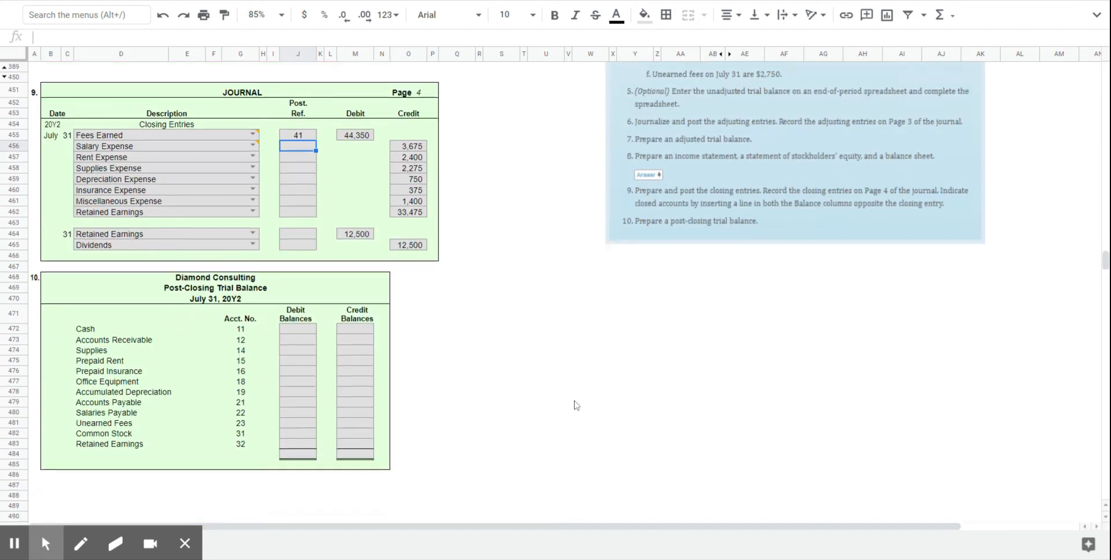
mouse_move(304, 377)
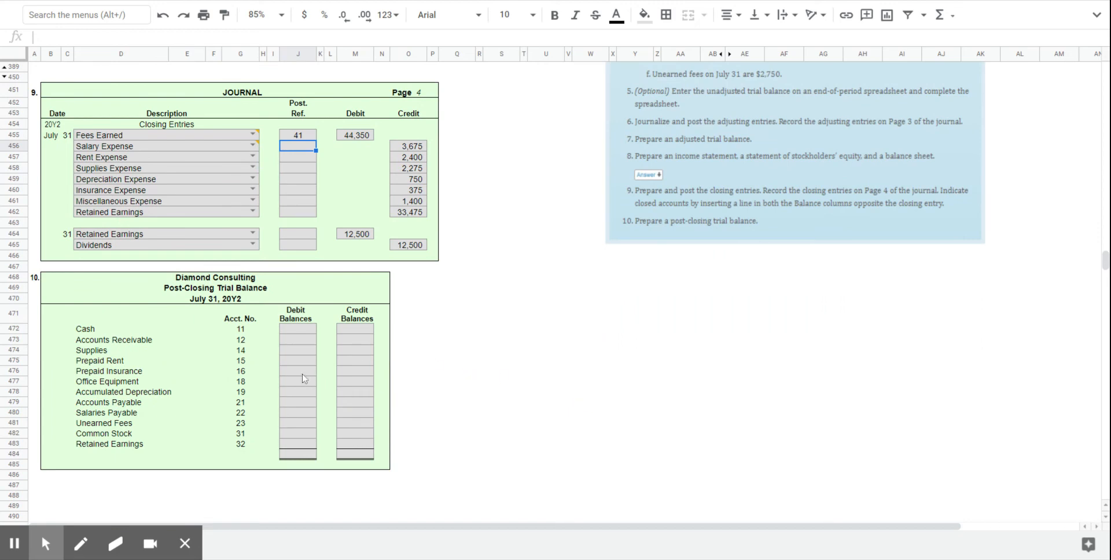
mouse_move(284, 333)
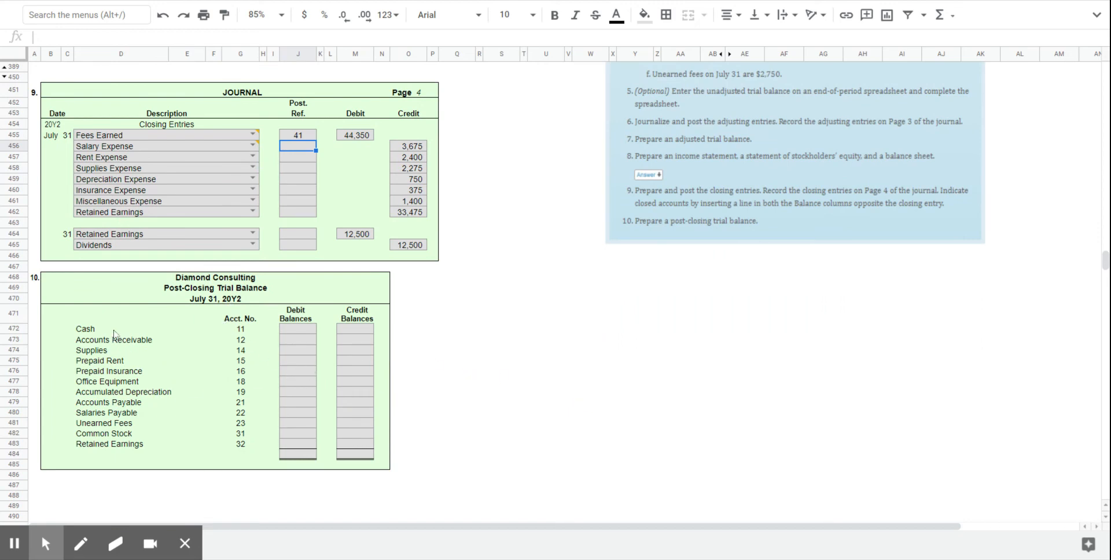
mouse_move(635, 498)
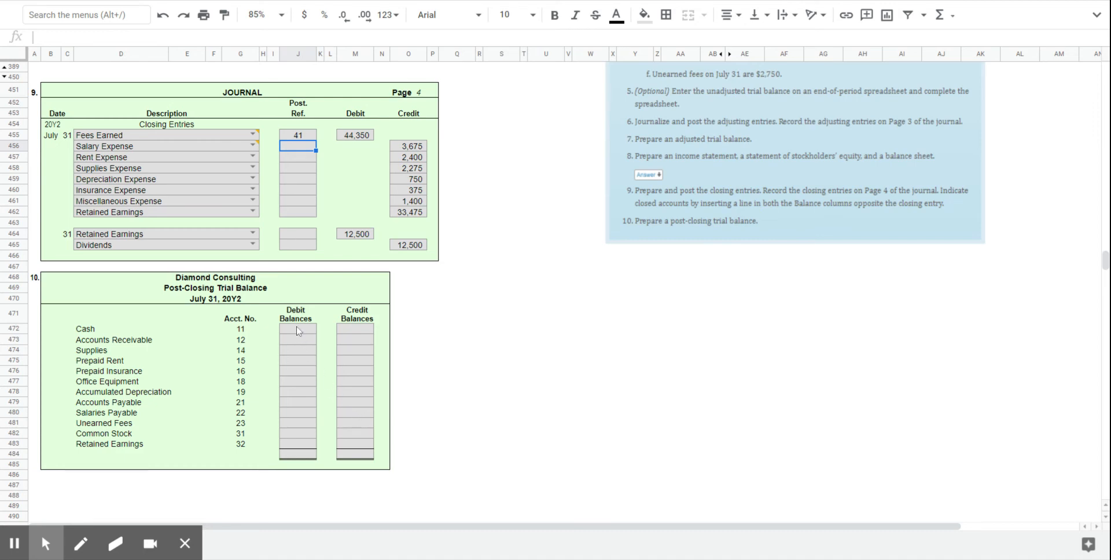
click(297, 328)
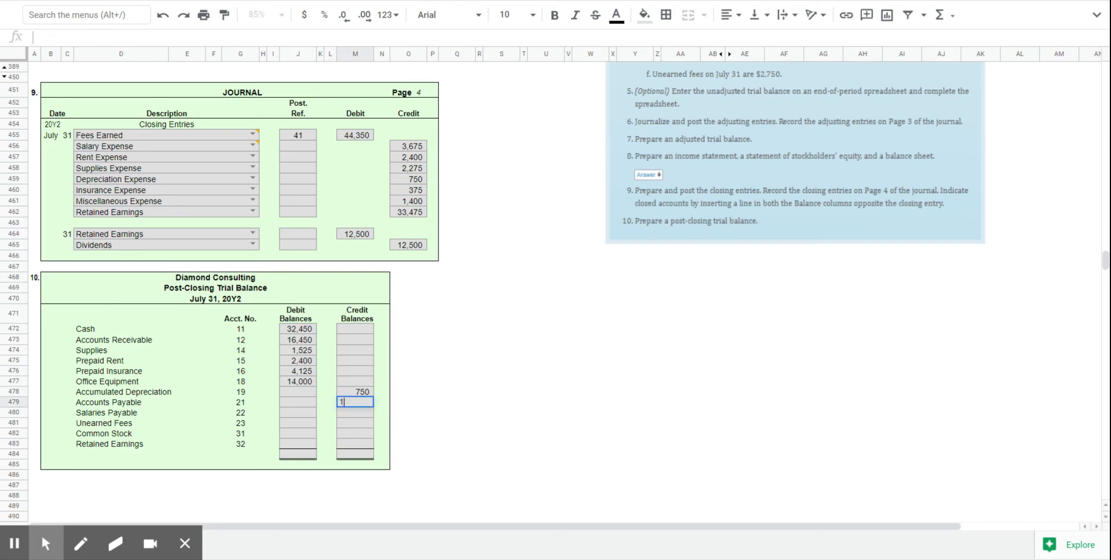
text(45,000)
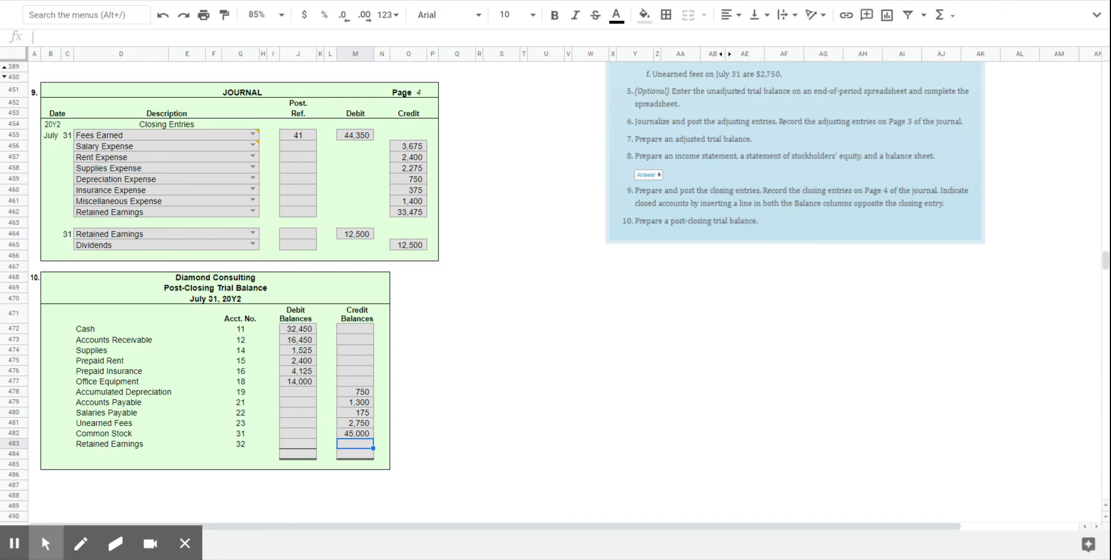
mouse_move(559, 461)
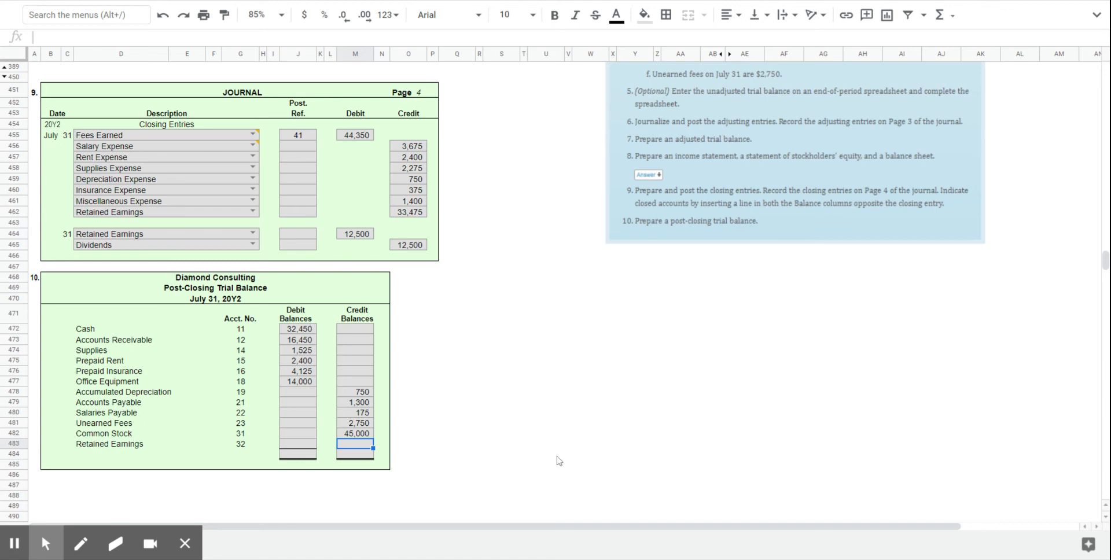
text(=O462)
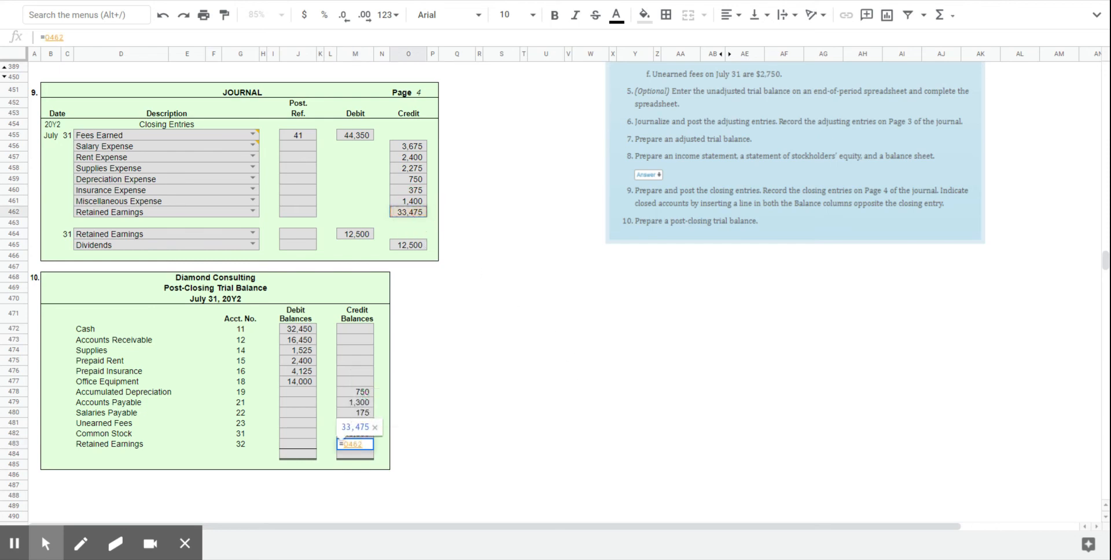
click(354, 234)
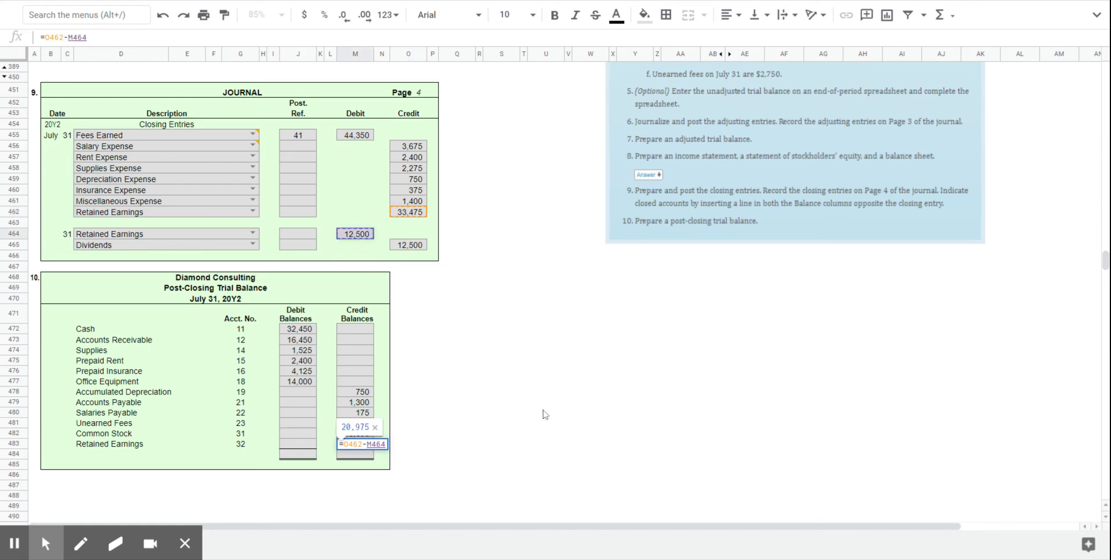
key(Enter)
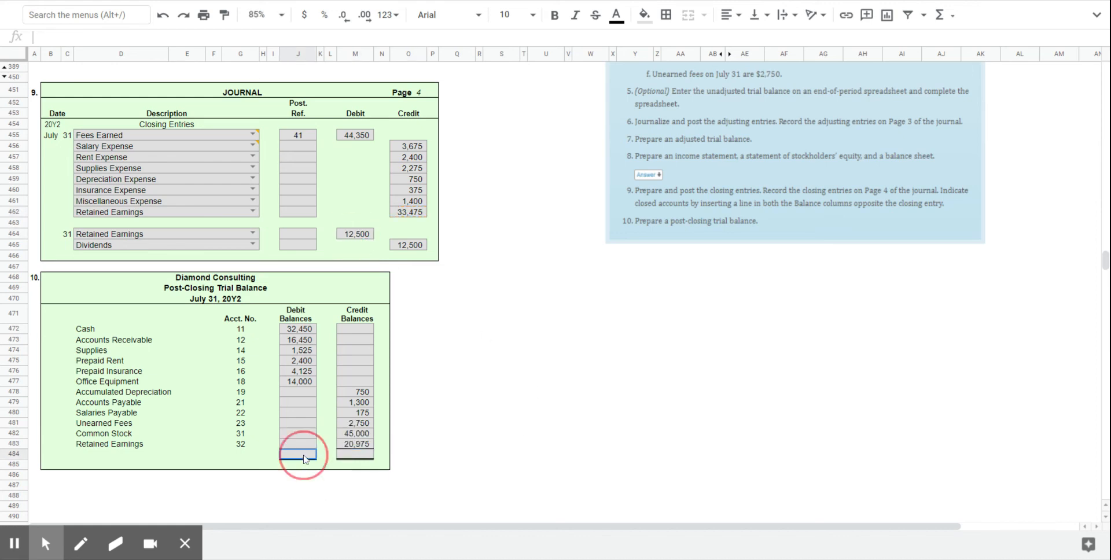
- Total the debit balances column with a SUM formula, giving 70,950
text(=sum)
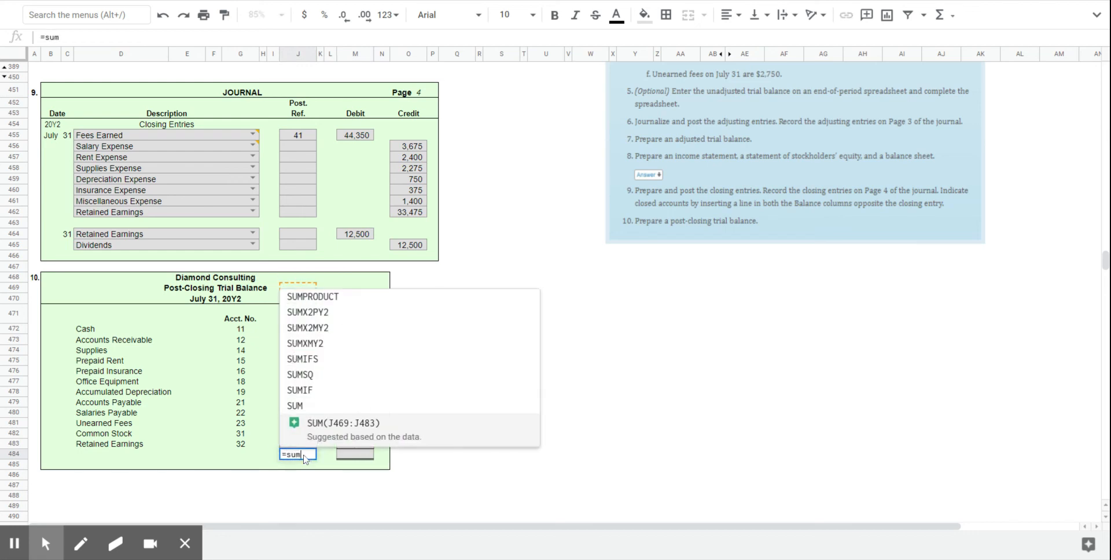
text(()
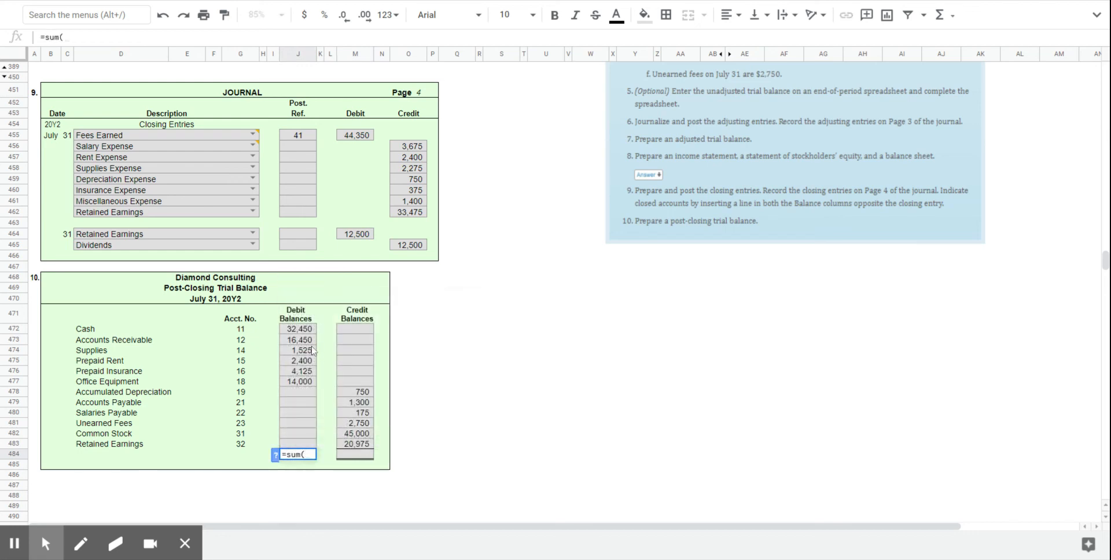
drag(298, 329, 298, 382)
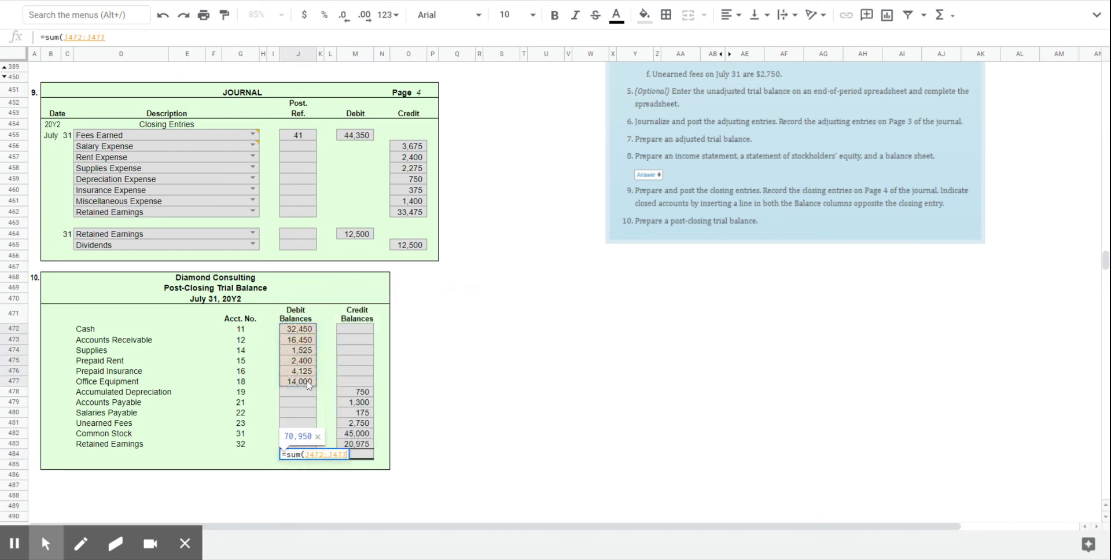
key(enter)
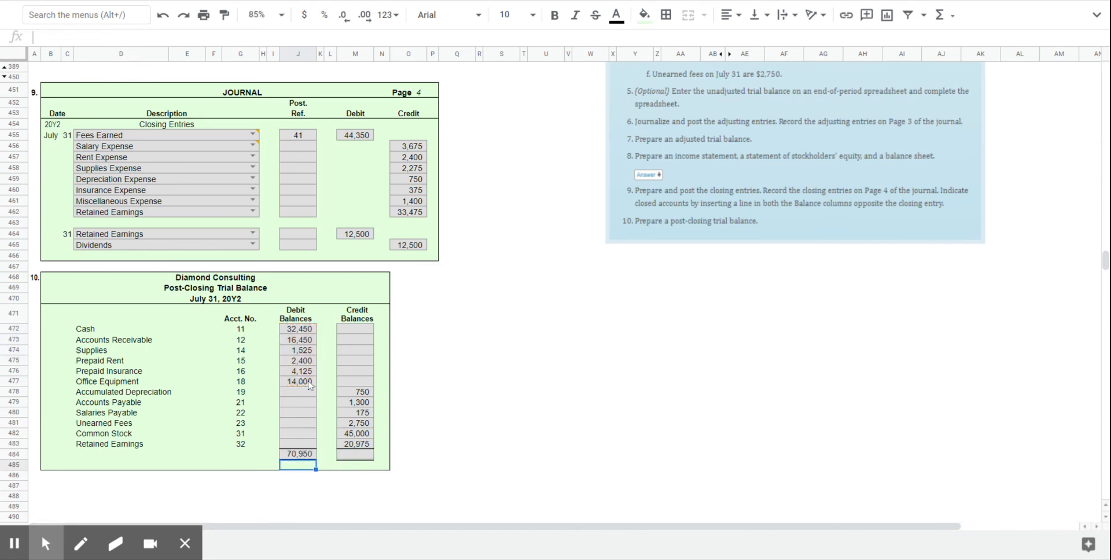
- Total the credit balances column with a SUM formula, also giving 70,950
text(=su)
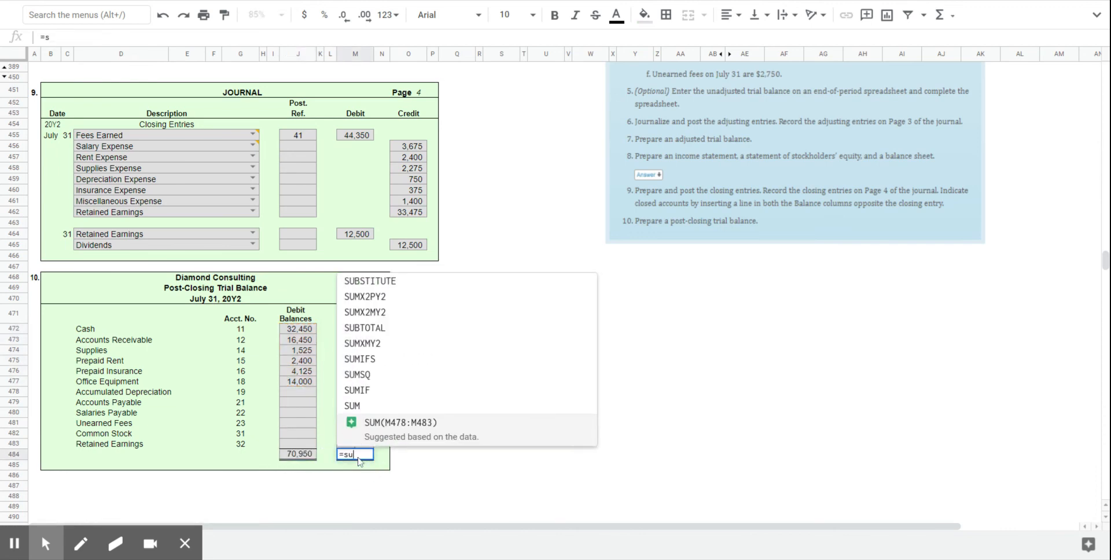
text(um()
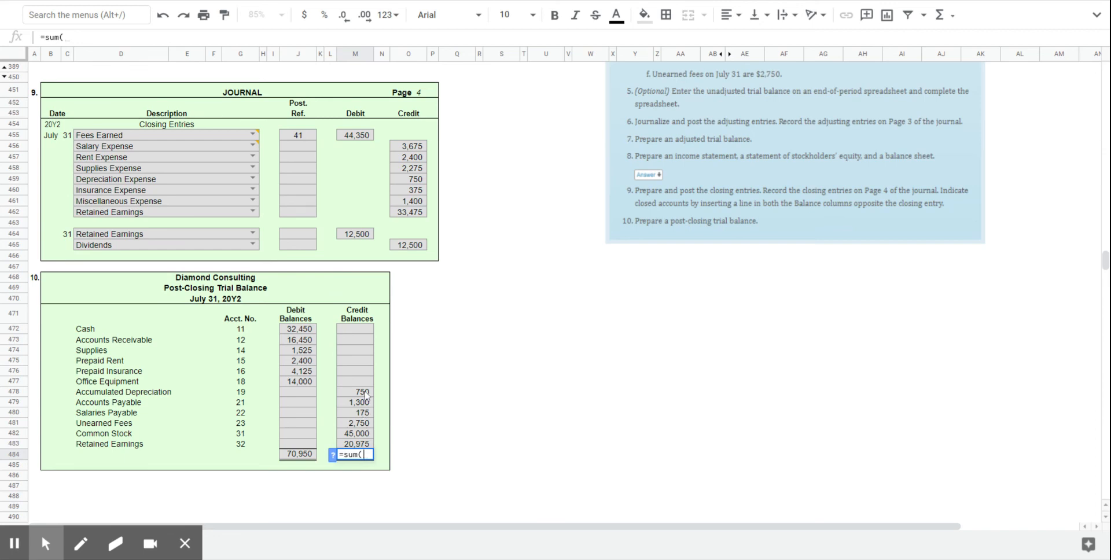
drag(357, 392, 357, 433)
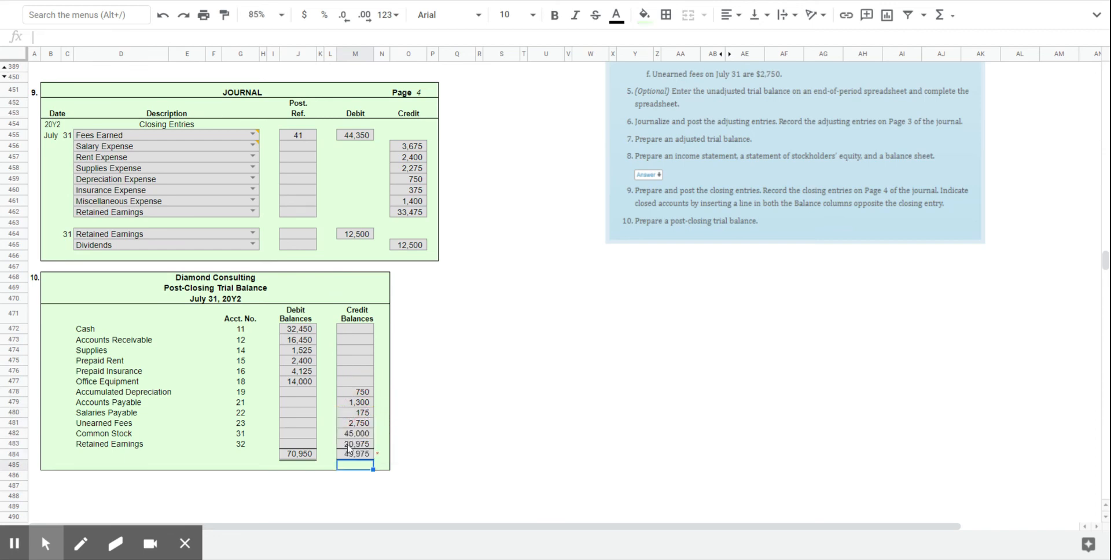
click(357, 454)
text(=sum(M478:M483)
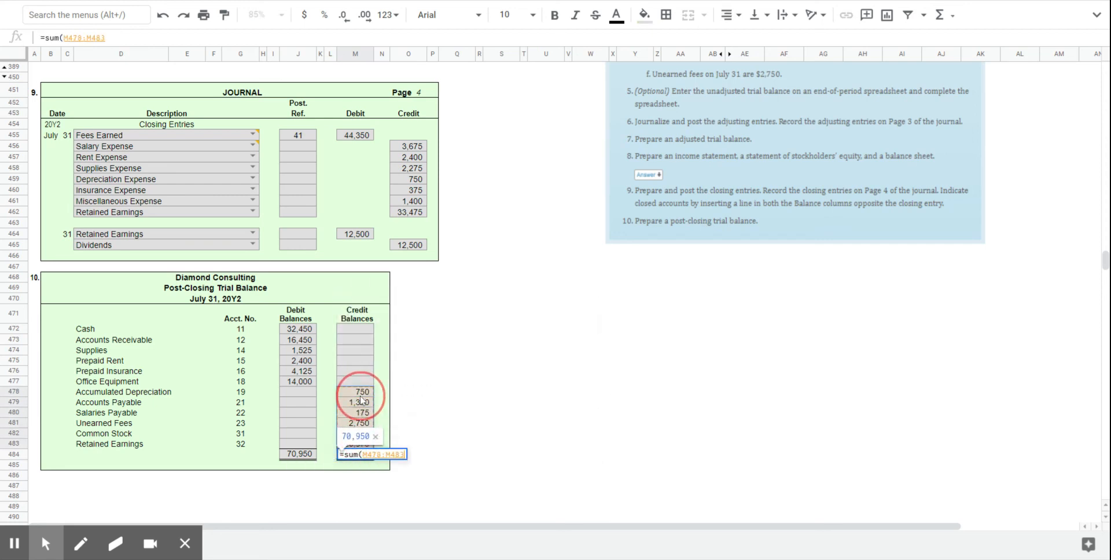
key(enter)
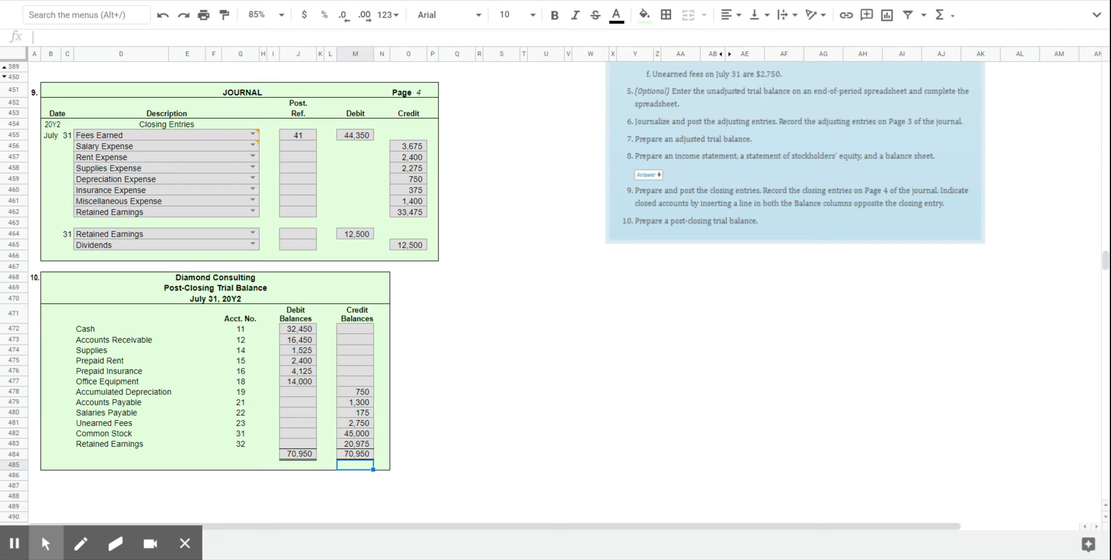
mouse_move(580, 235)
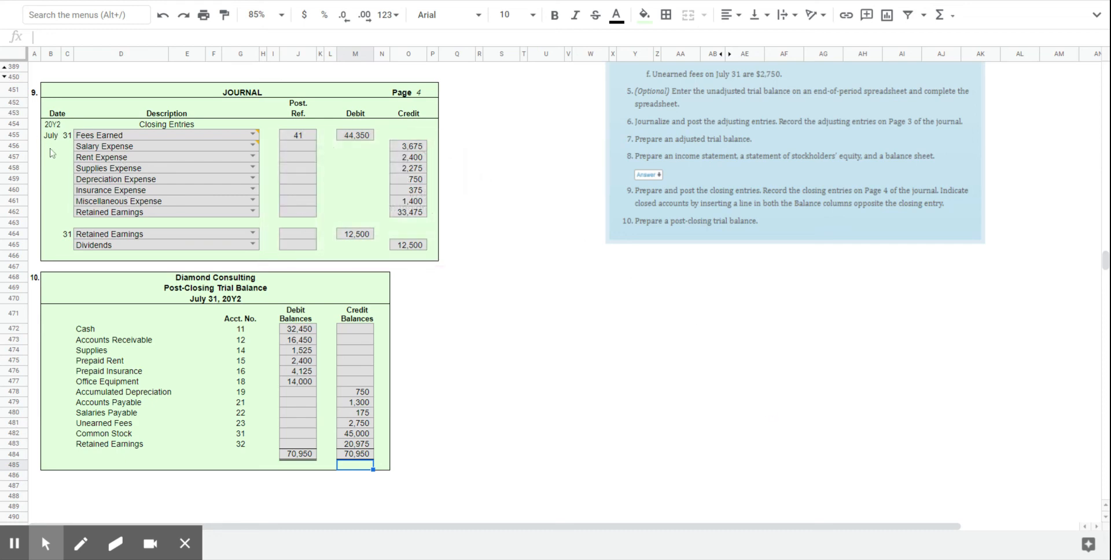
mouse_move(606, 493)
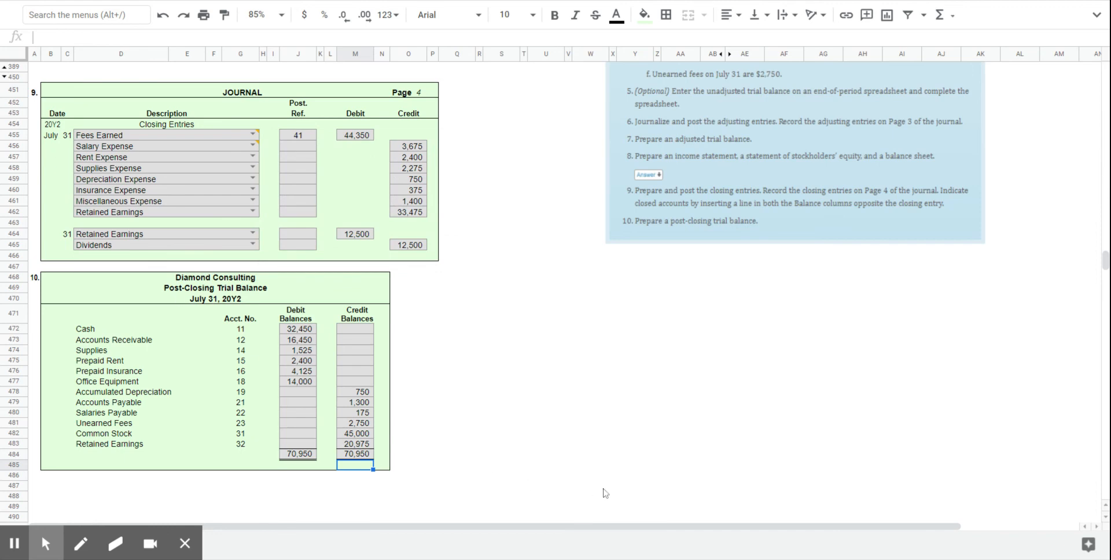
mouse_move(724, 467)
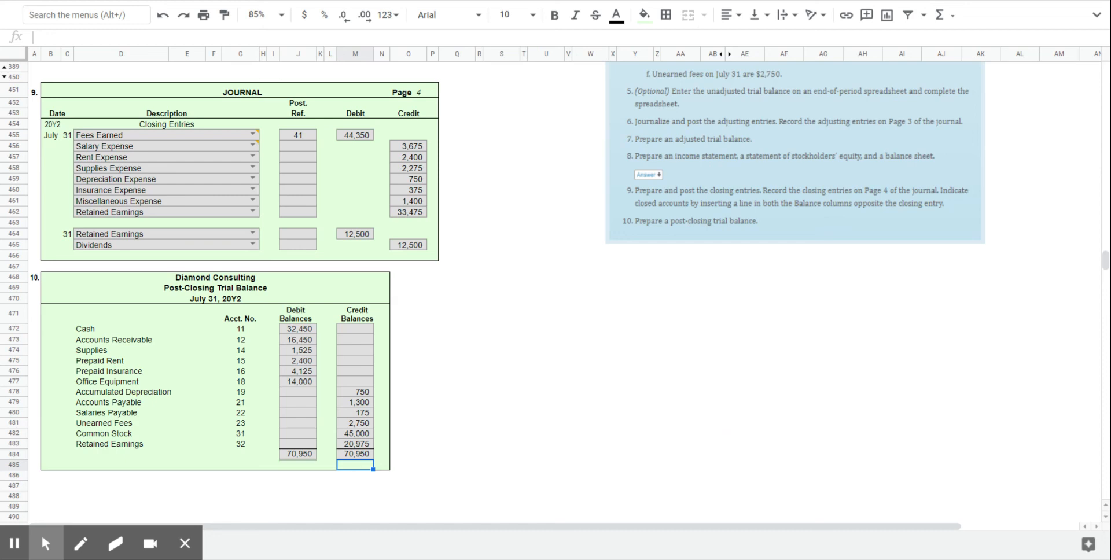
mouse_move(868, 324)
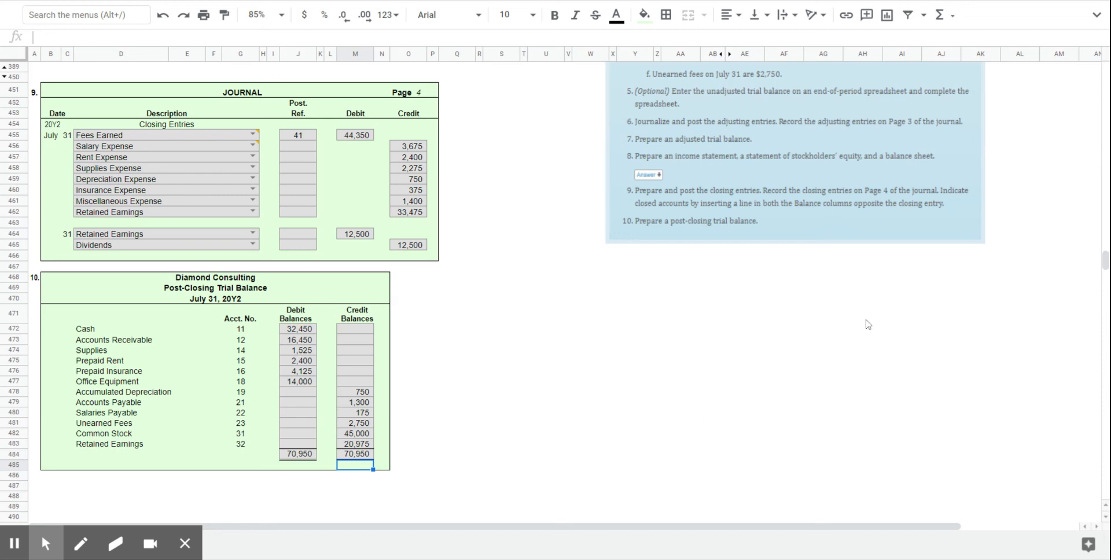